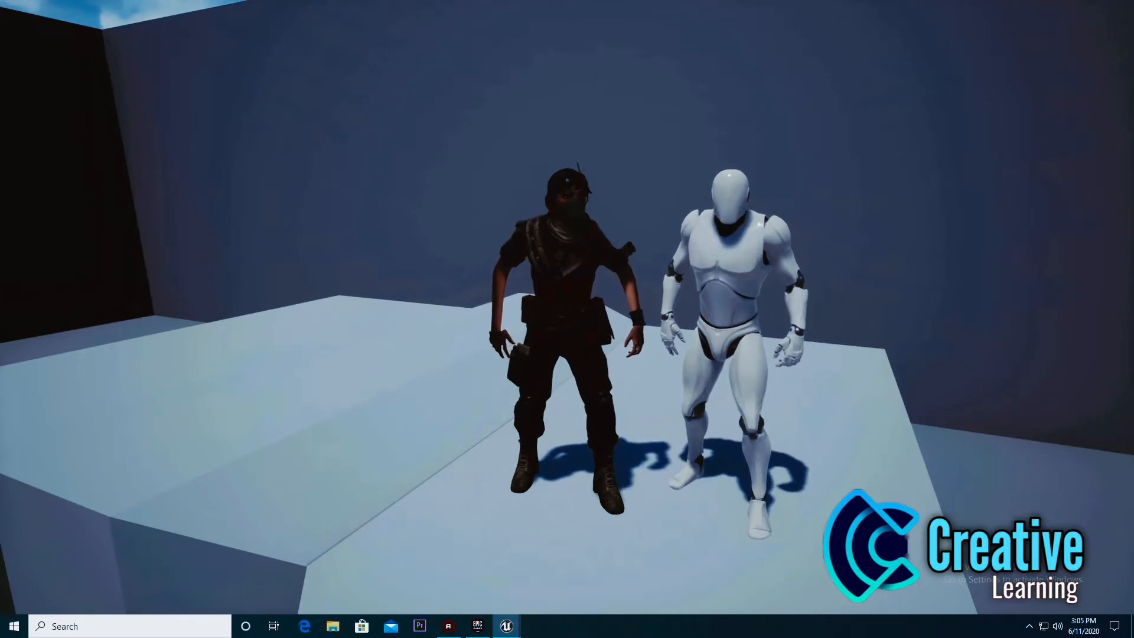
# Choose the Third Person template, then set the project browser aside to view the Military Character Dark page
pyautogui.click(505, 626)
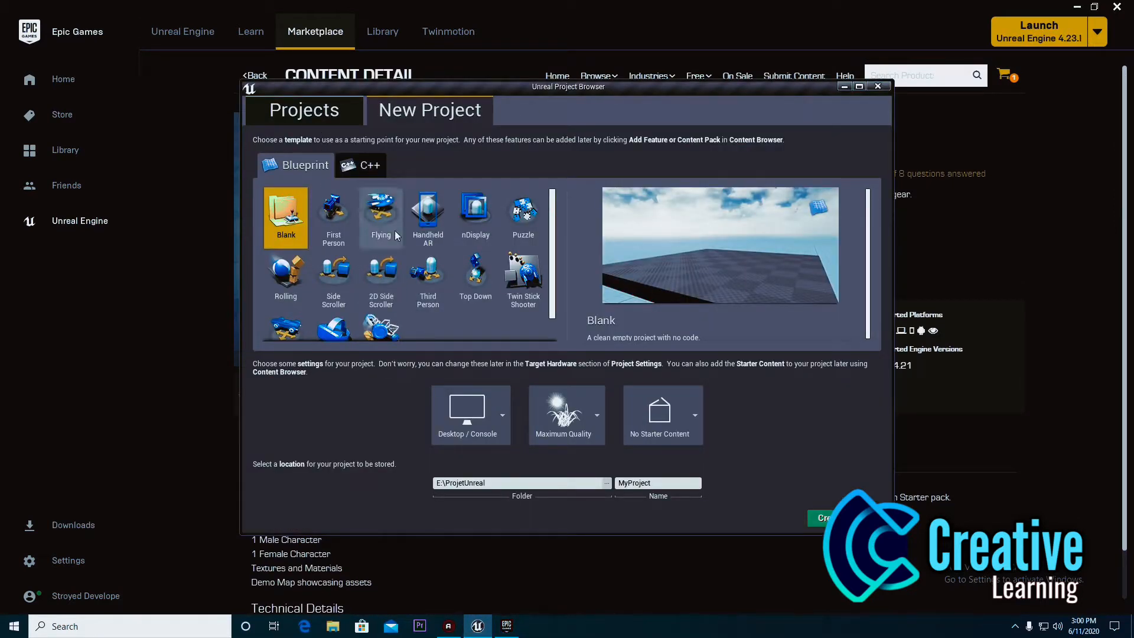
pyautogui.scroll(-3)
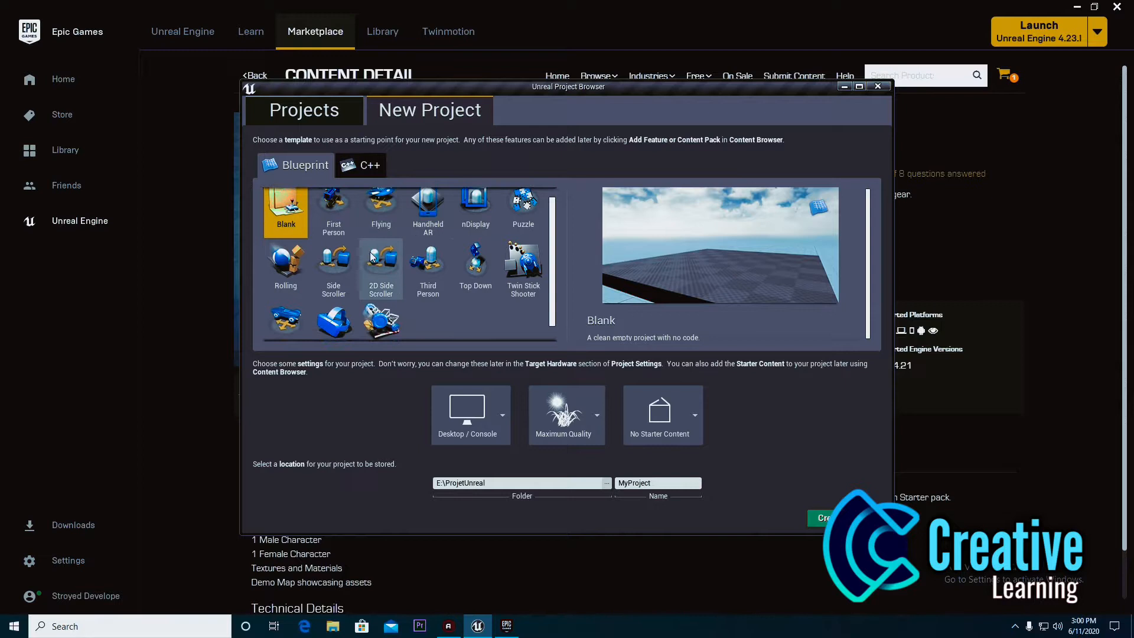
pyautogui.click(427, 272)
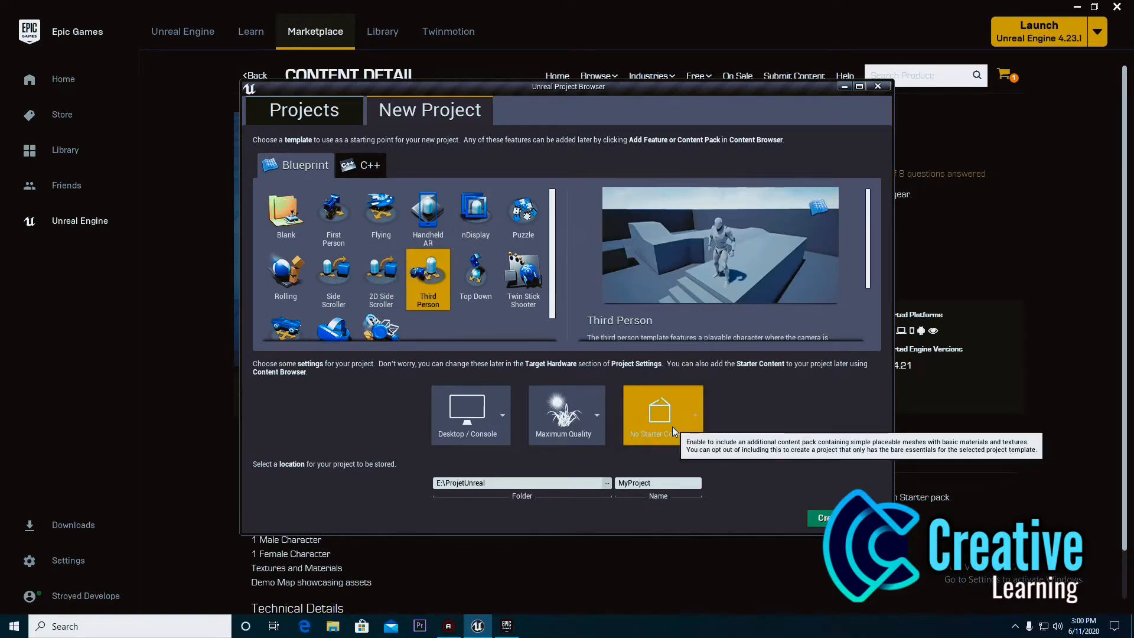
pyautogui.moveTo(755, 489)
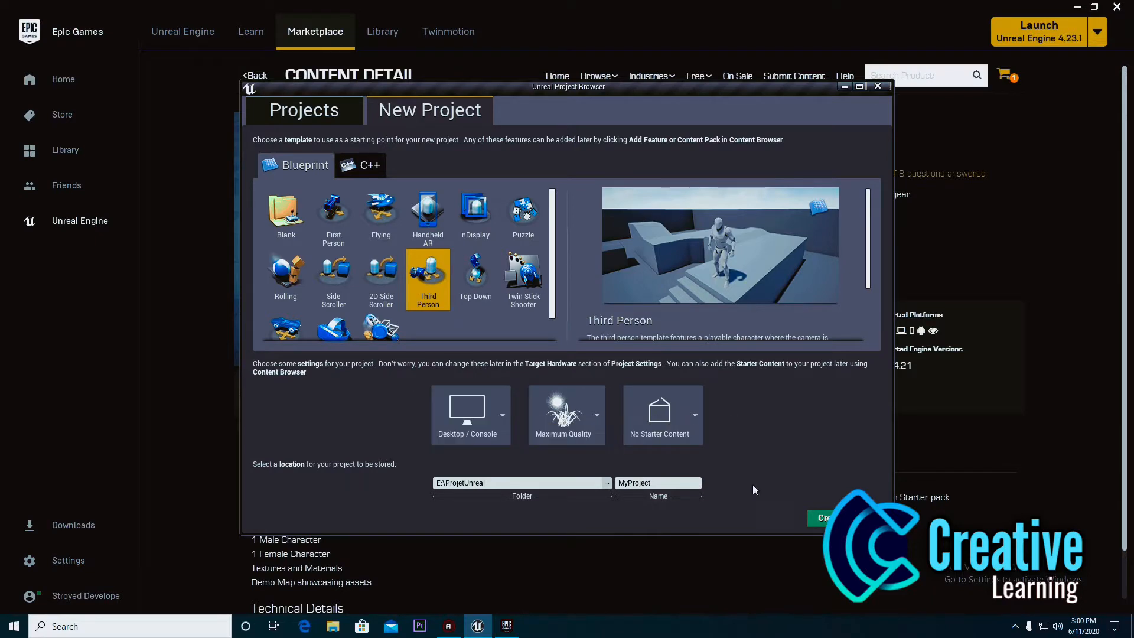
pyautogui.click(878, 86)
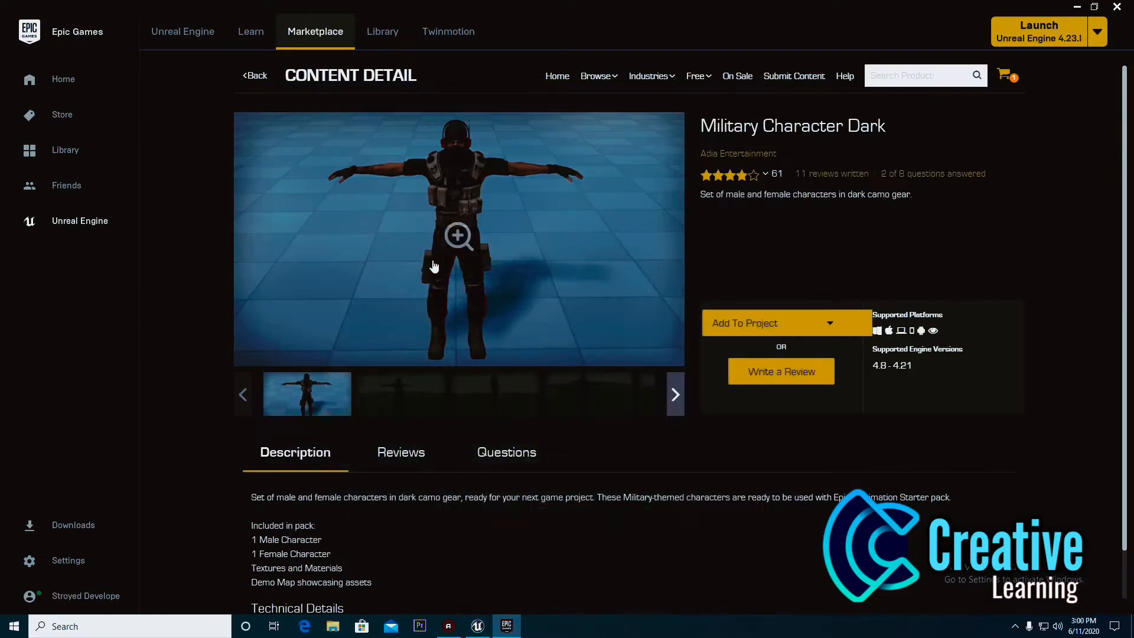
# Enlarge the Military Character Dark preview image and flip to another screenshot
pyautogui.click(457, 236)
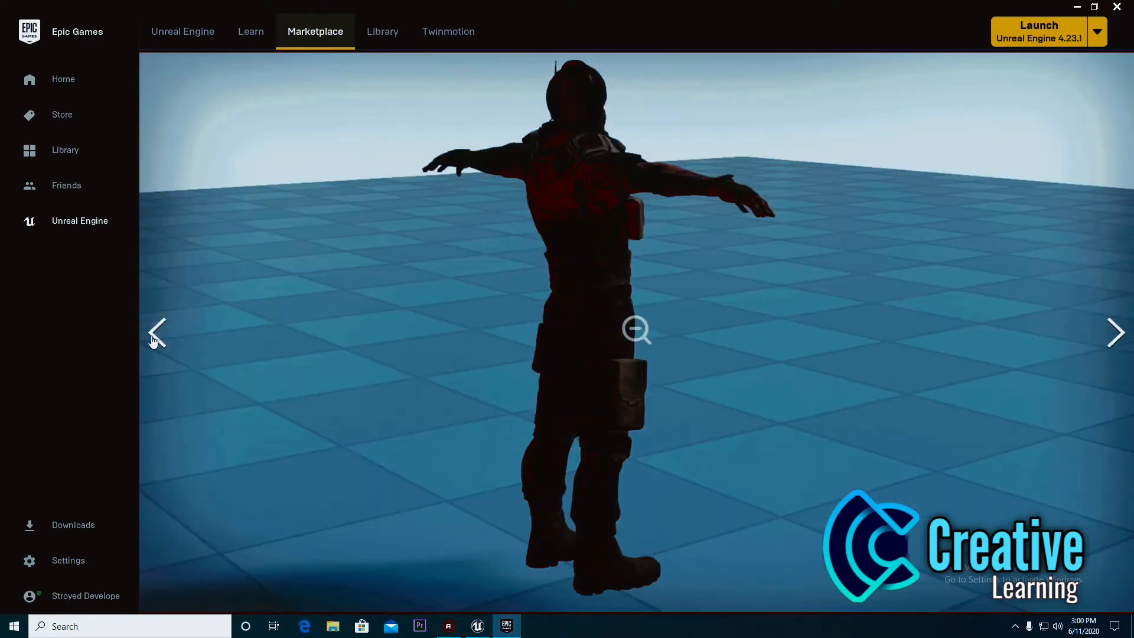
pyautogui.click(383, 31)
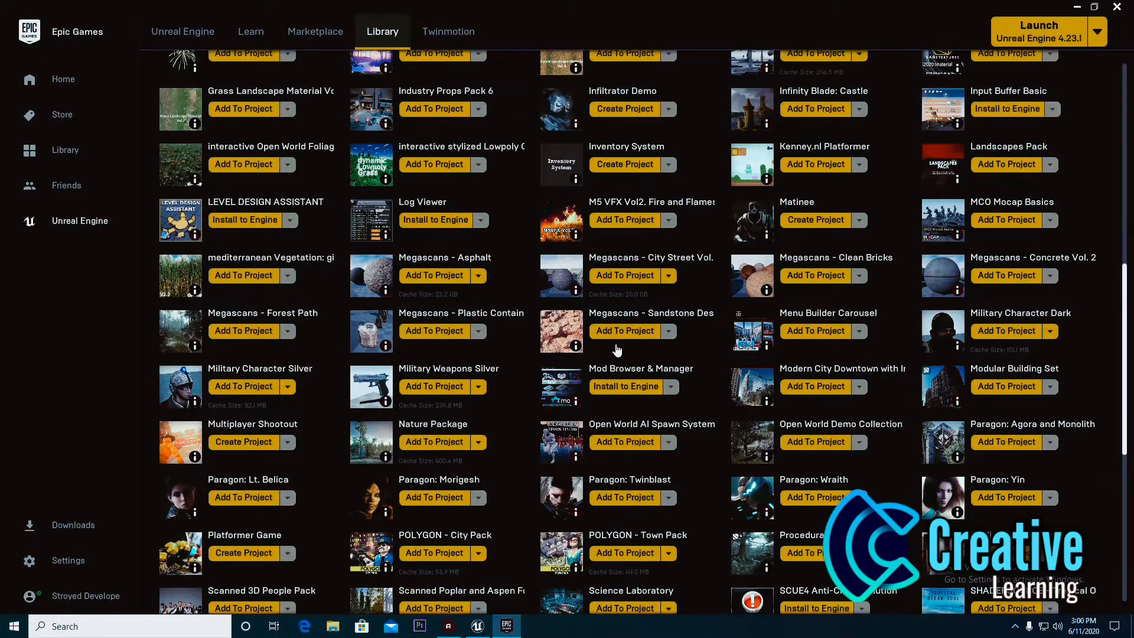
# Scroll the Library vault to locate the Military Character Dark pack
pyautogui.scroll(-3)
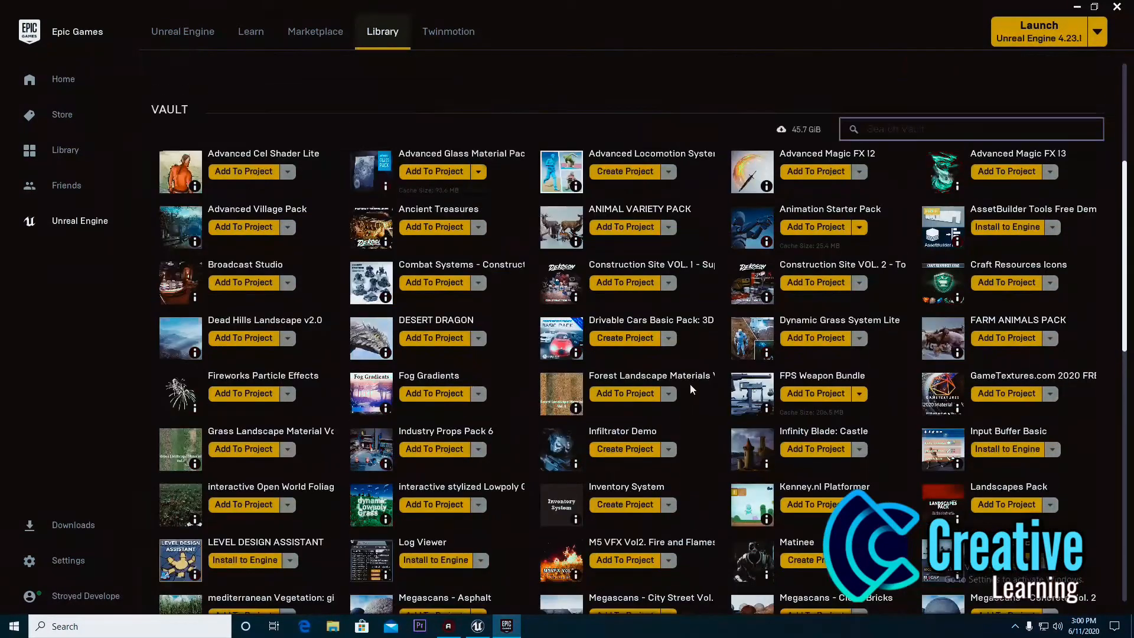
pyautogui.scroll(-3)
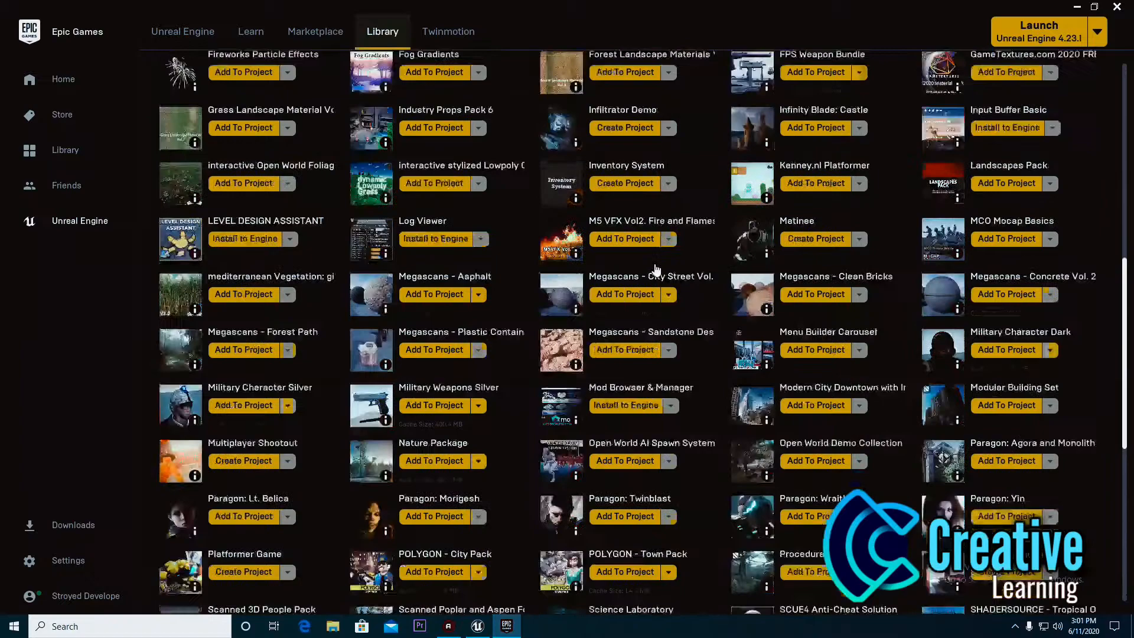
pyautogui.scroll(3)
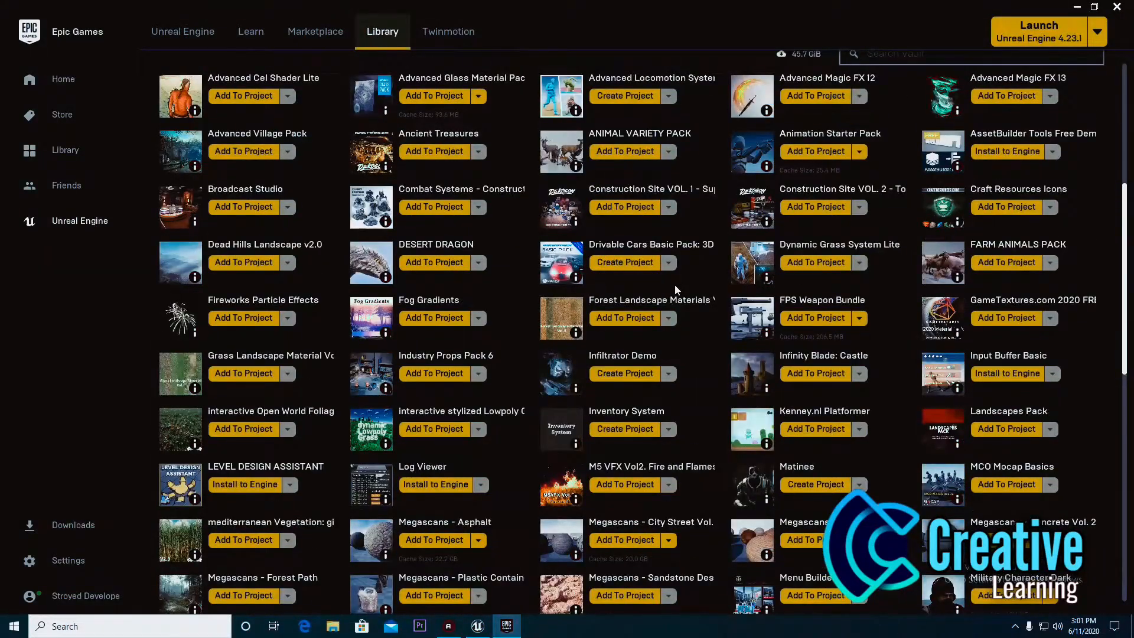
pyautogui.scroll(-3)
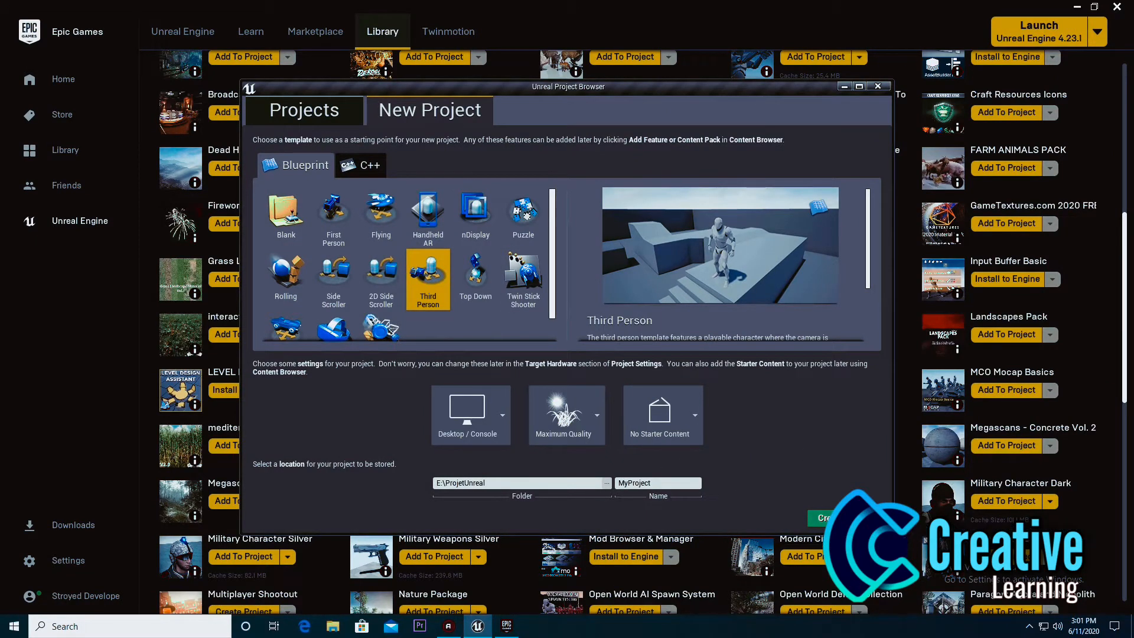
# Create the new Third Person project MyProject and let its editor load
pyautogui.click(825, 518)
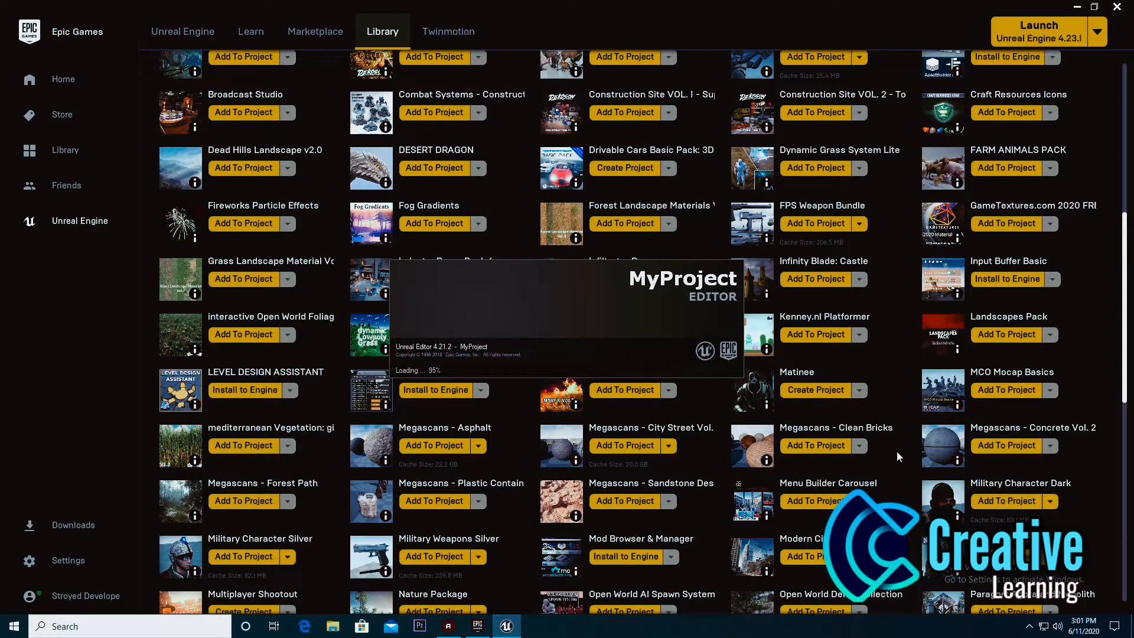
pyautogui.scroll(-3)
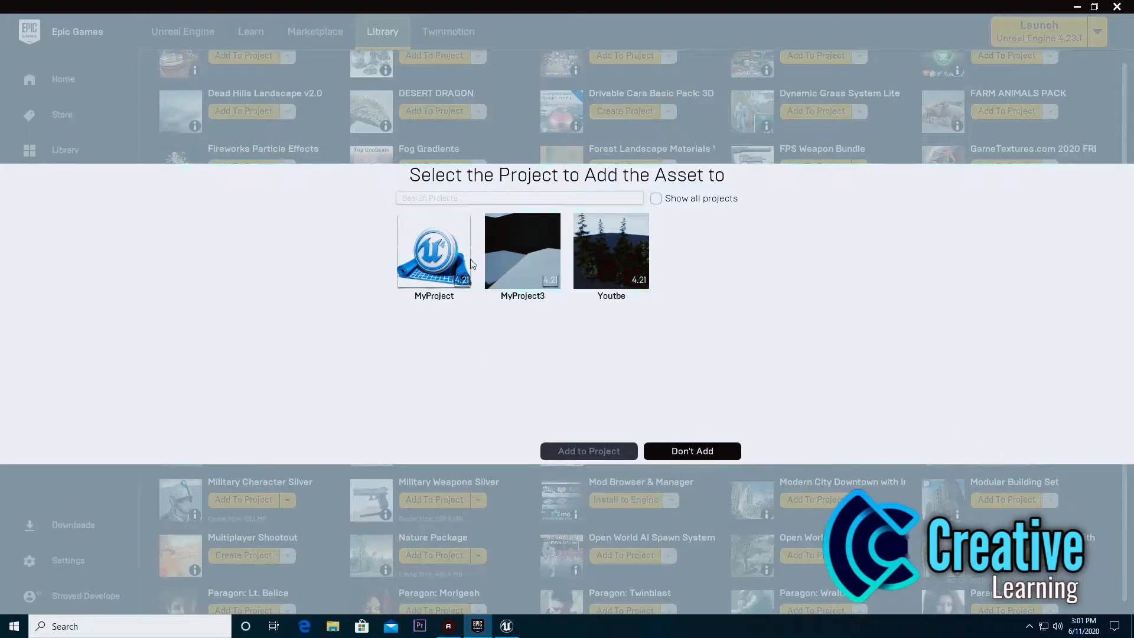
# Select MyProject as the destination and confirm adding the Military Character Dark pack
pyautogui.click(434, 251)
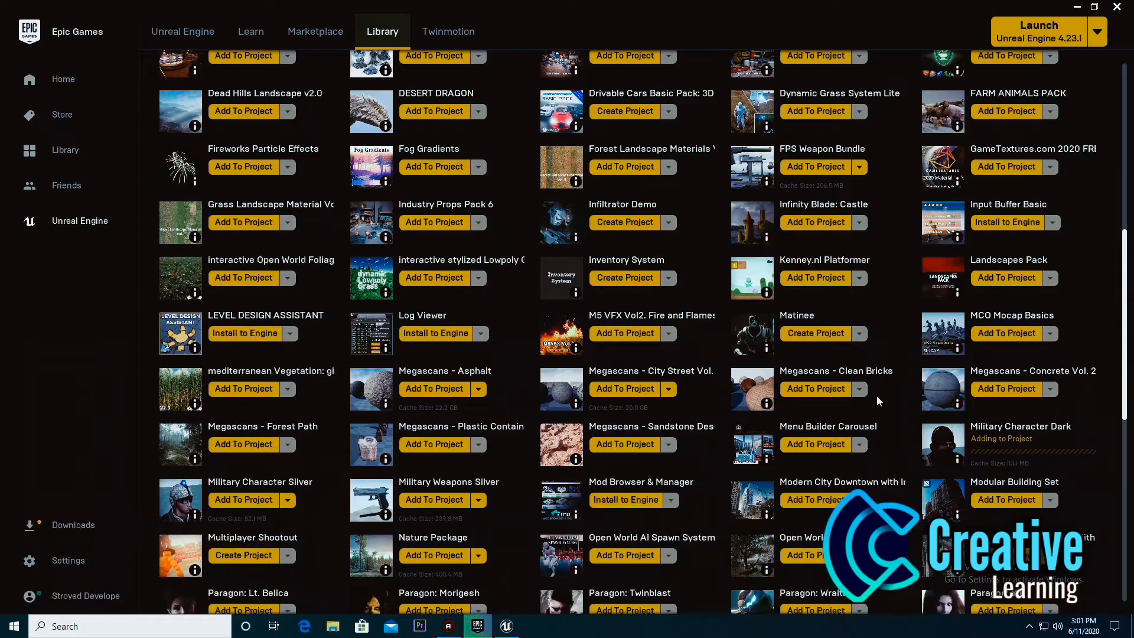
pyautogui.moveTo(977, 453)
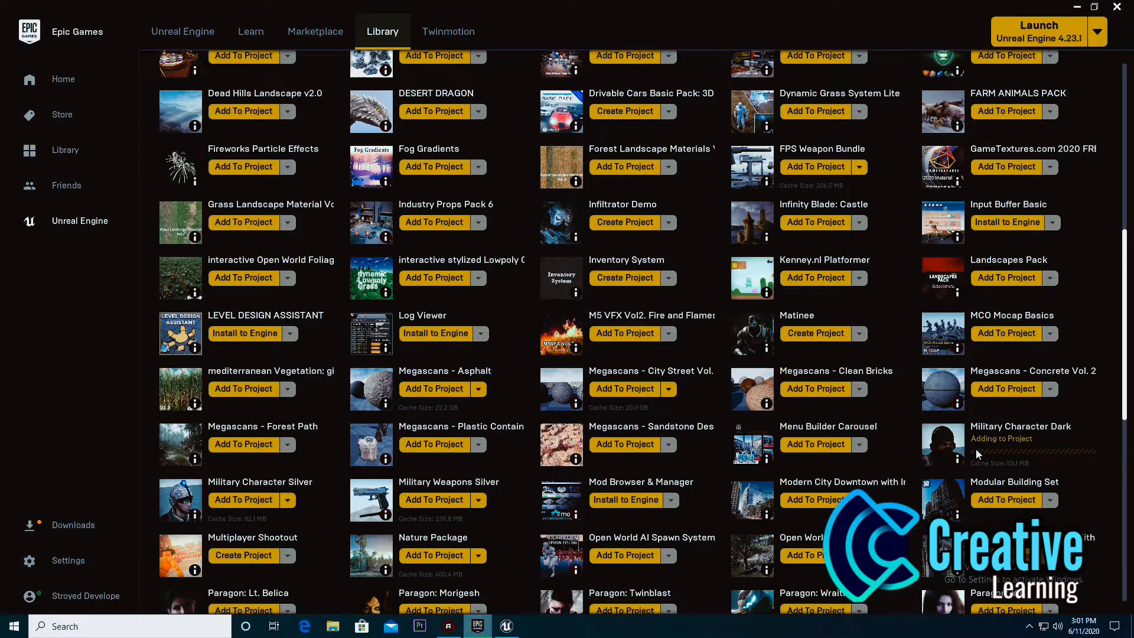
pyautogui.click(506, 626)
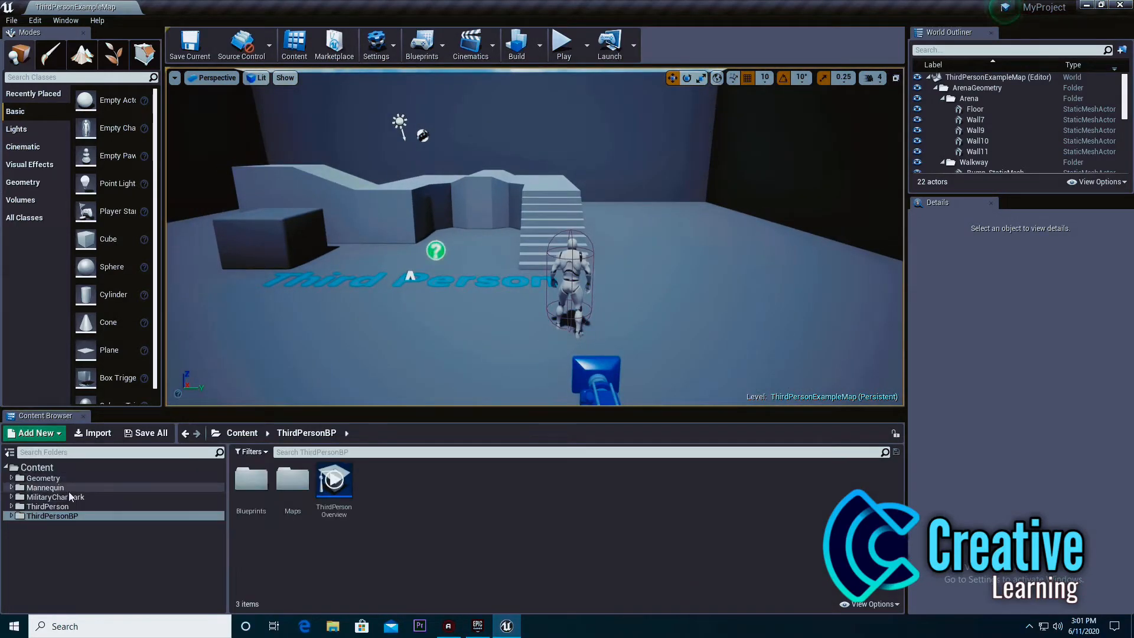
# Navigate into Mannequin > Character > Mesh in the Content Browser
pyautogui.click(51, 517)
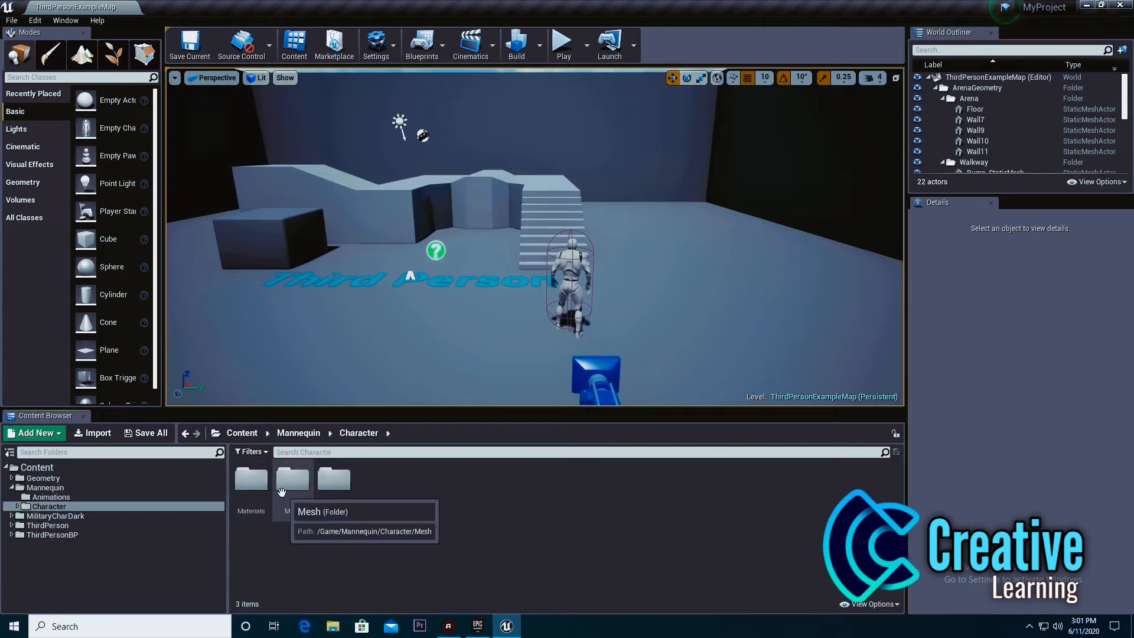
pyautogui.doubleClick(333, 479)
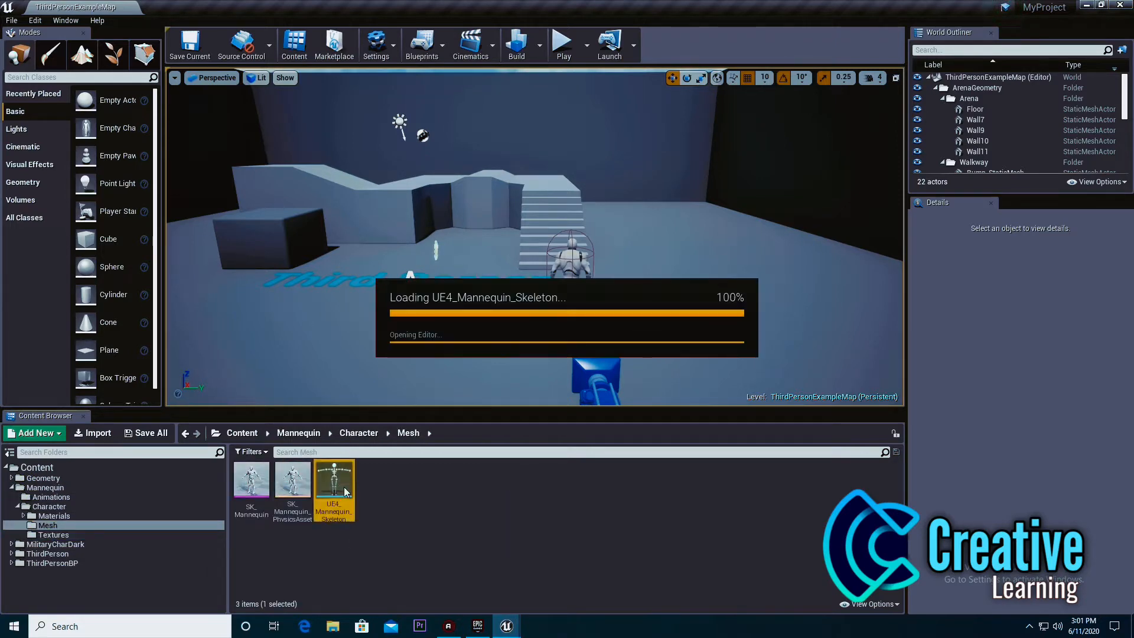
# In UE4_Mannequin_Skeleton's Retarget Manager, assign the Humanoid rig
pyautogui.doubleClick(333, 481)
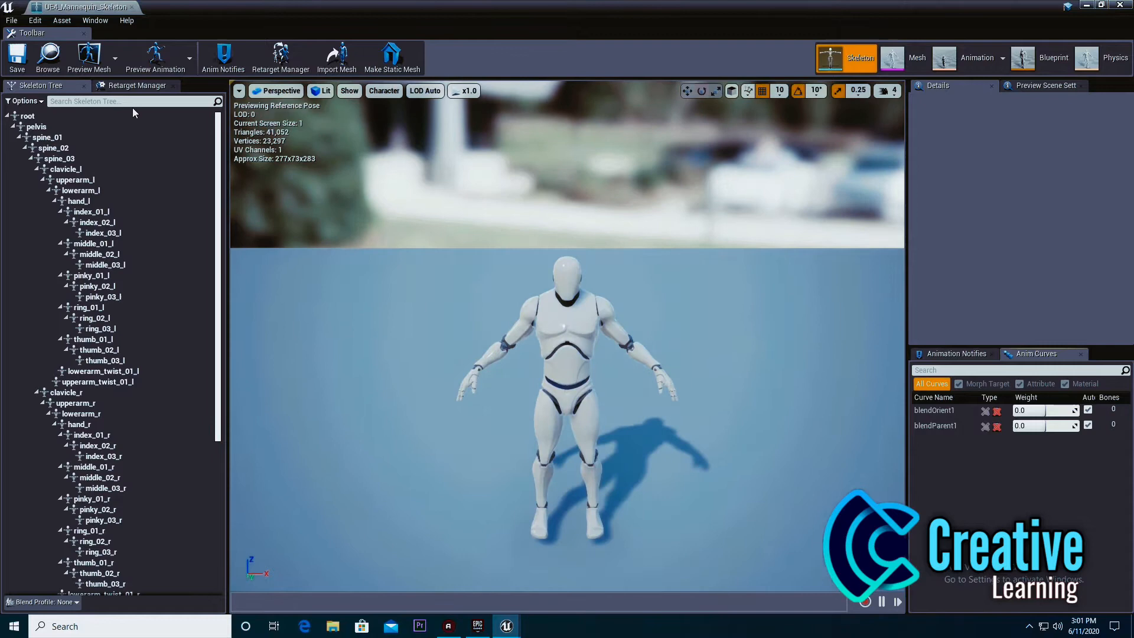
pyautogui.click(133, 85)
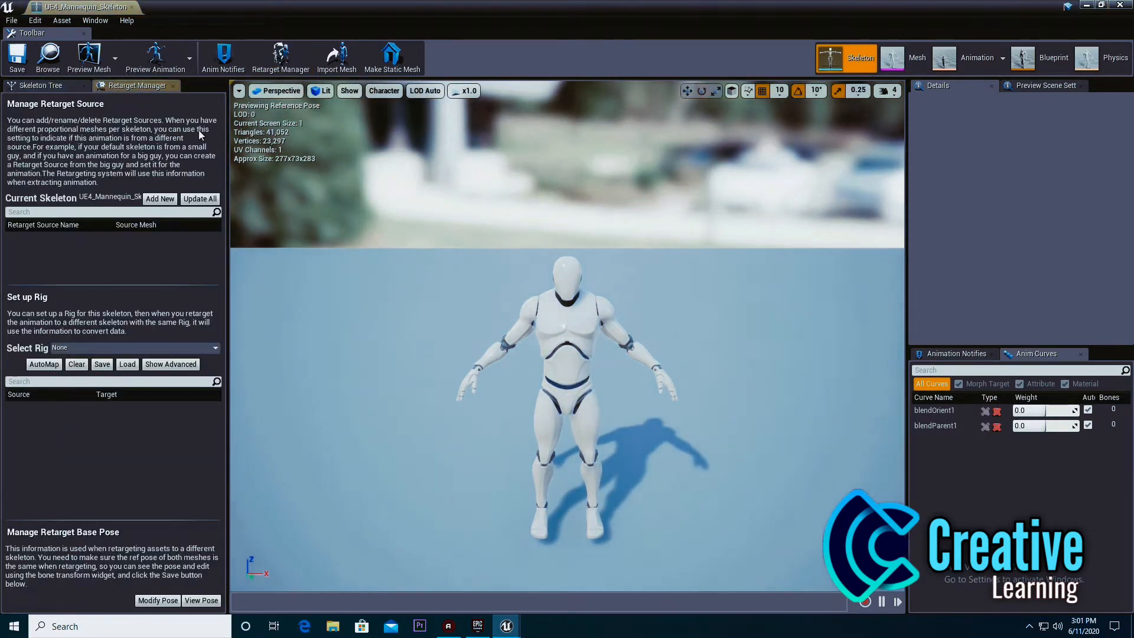
pyautogui.click(134, 347)
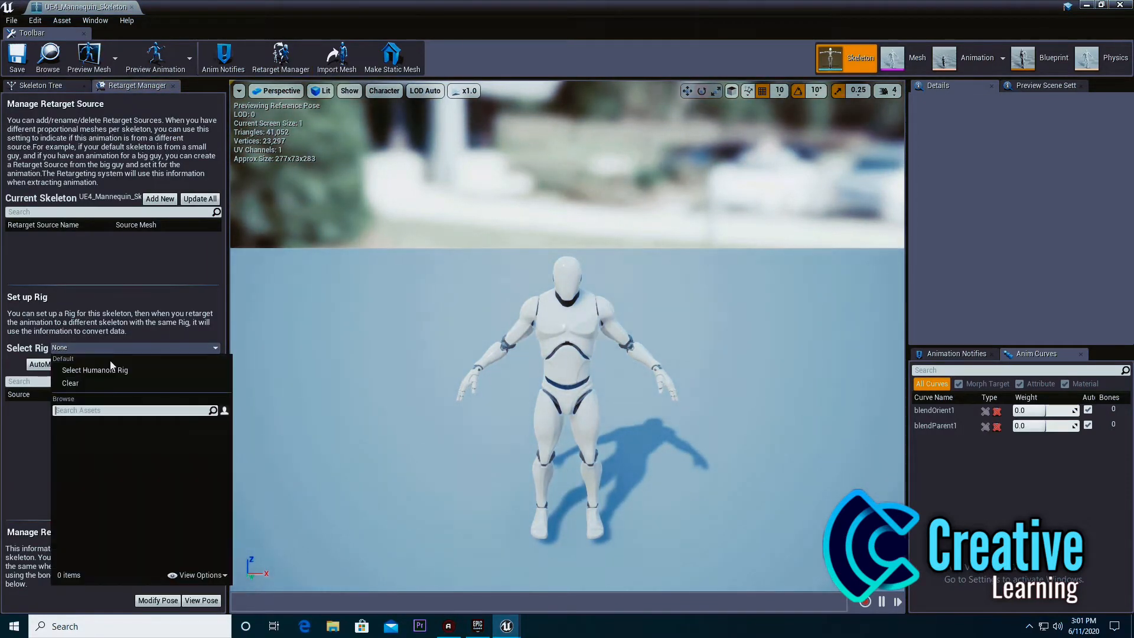
pyautogui.click(95, 370)
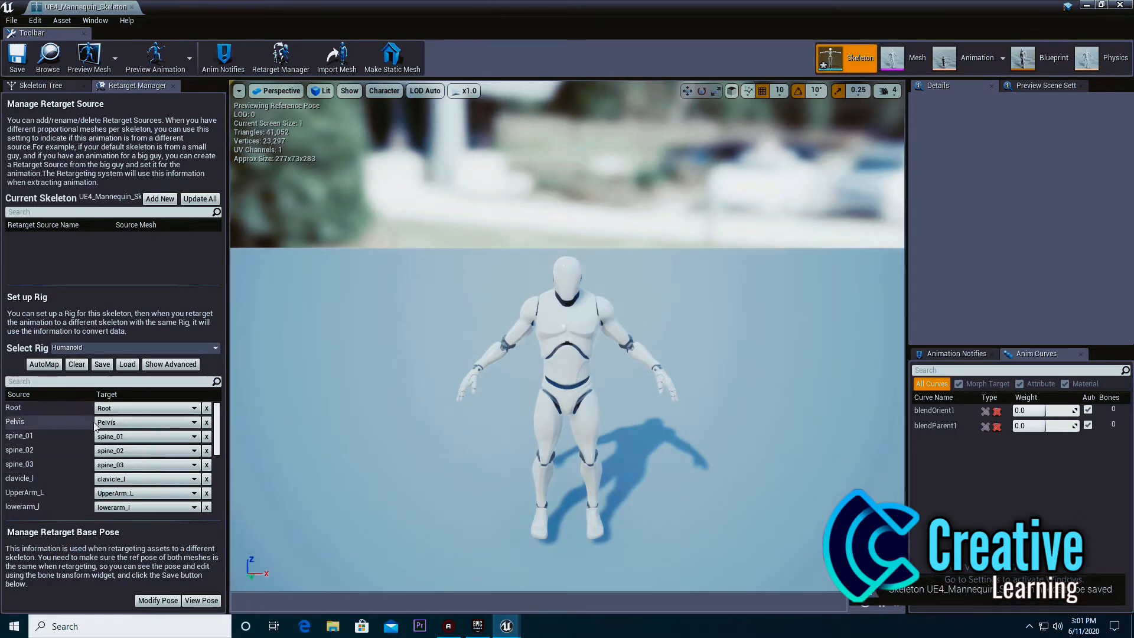
pyautogui.scroll(-3)
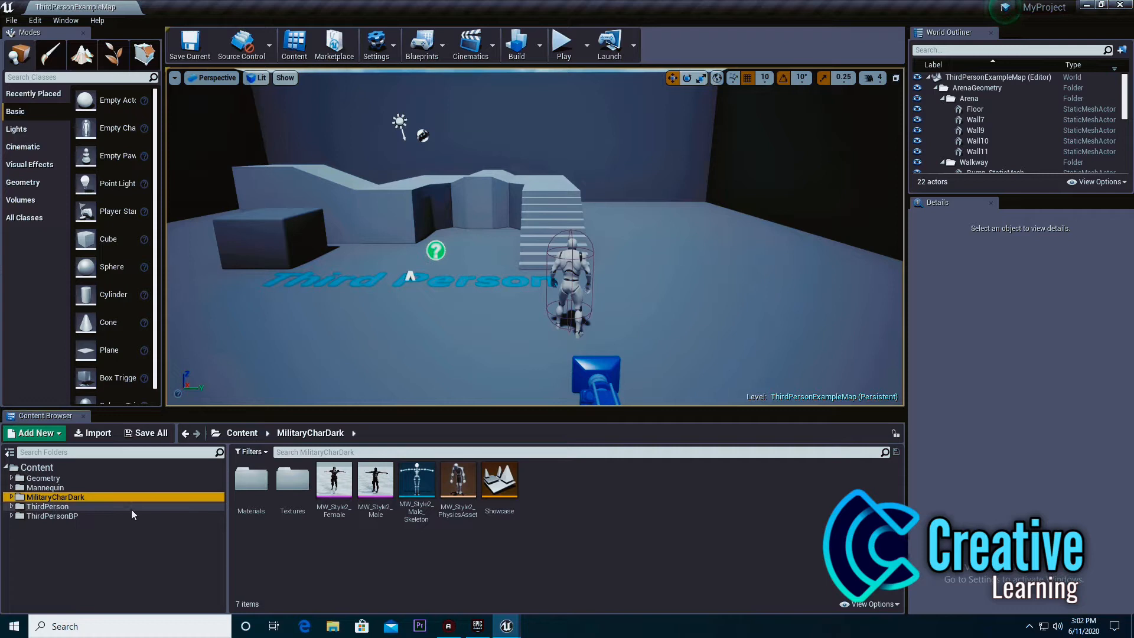
# Open MW_Style2_Male_Skeleton from MilitaryCharDark, dismissing the regenerate-skeleton prompt
pyautogui.click(416, 478)
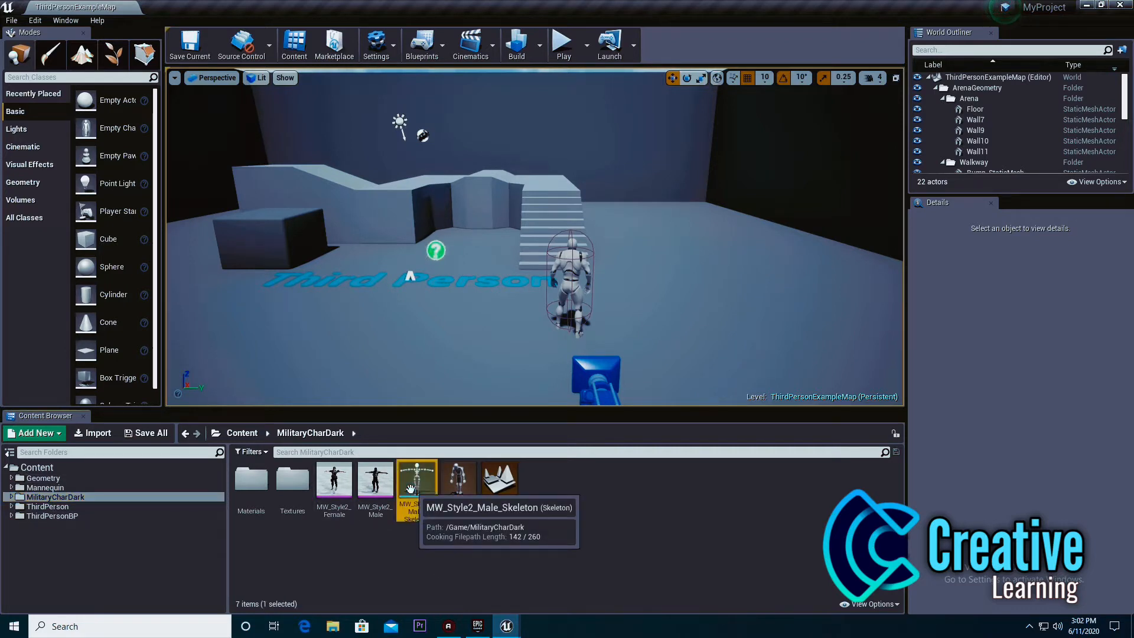
pyautogui.doubleClick(417, 479)
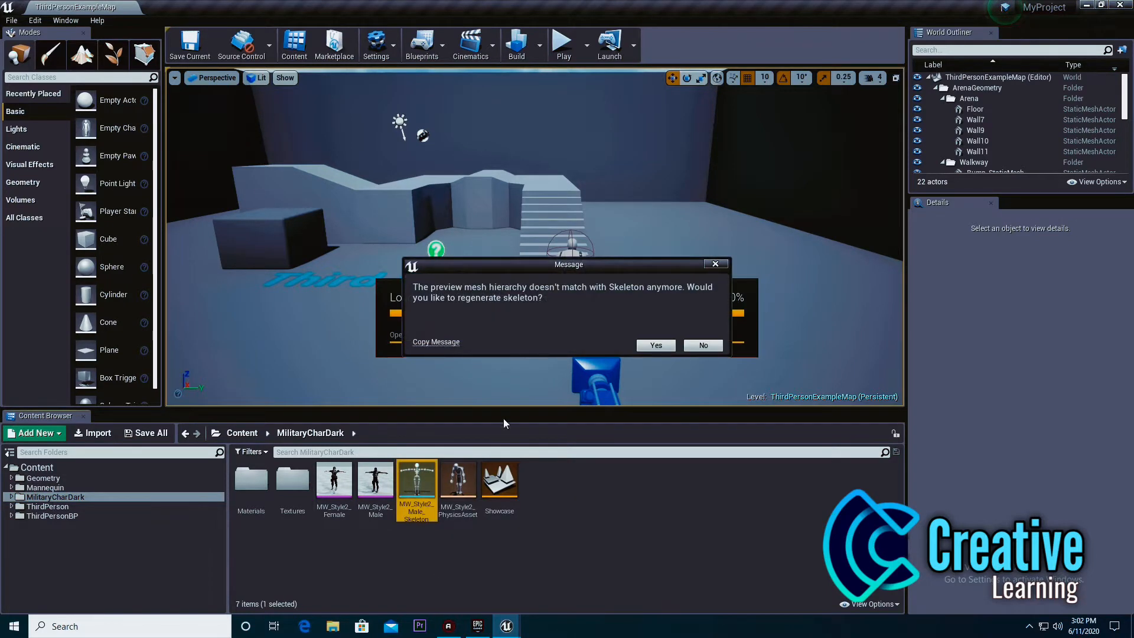
pyautogui.moveTo(427, 307)
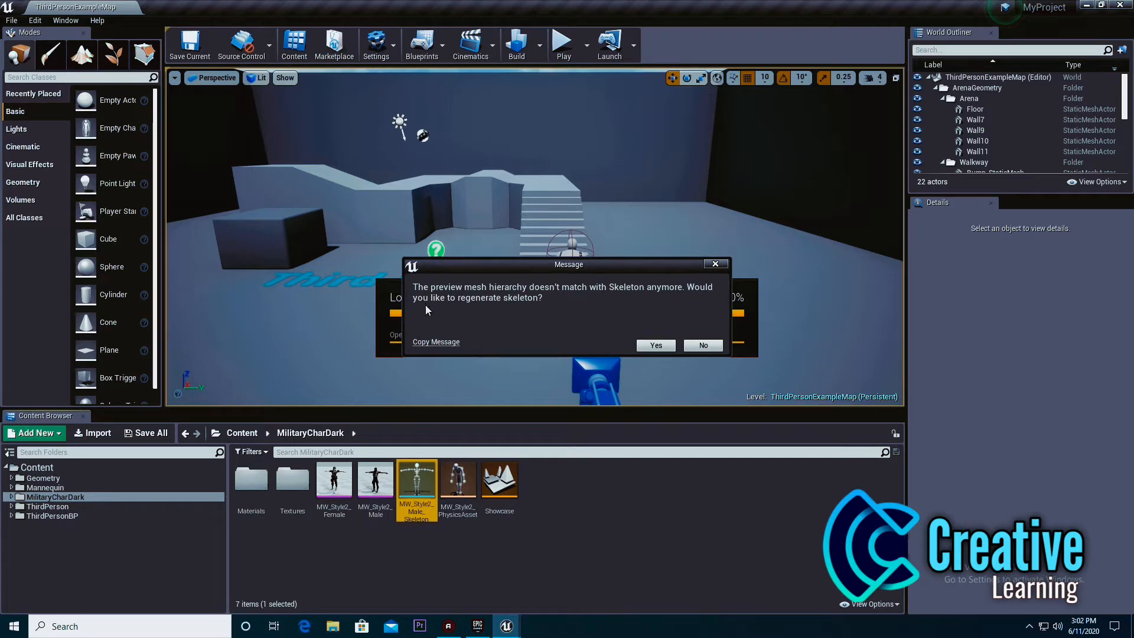
pyautogui.click(656, 345)
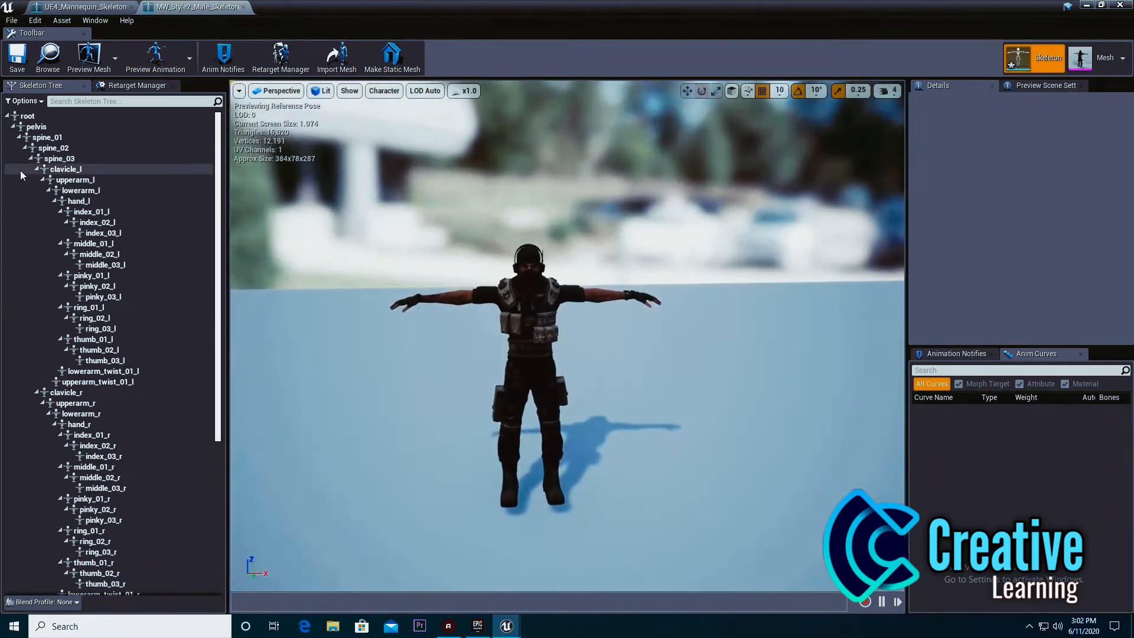
pyautogui.moveTo(281, 58)
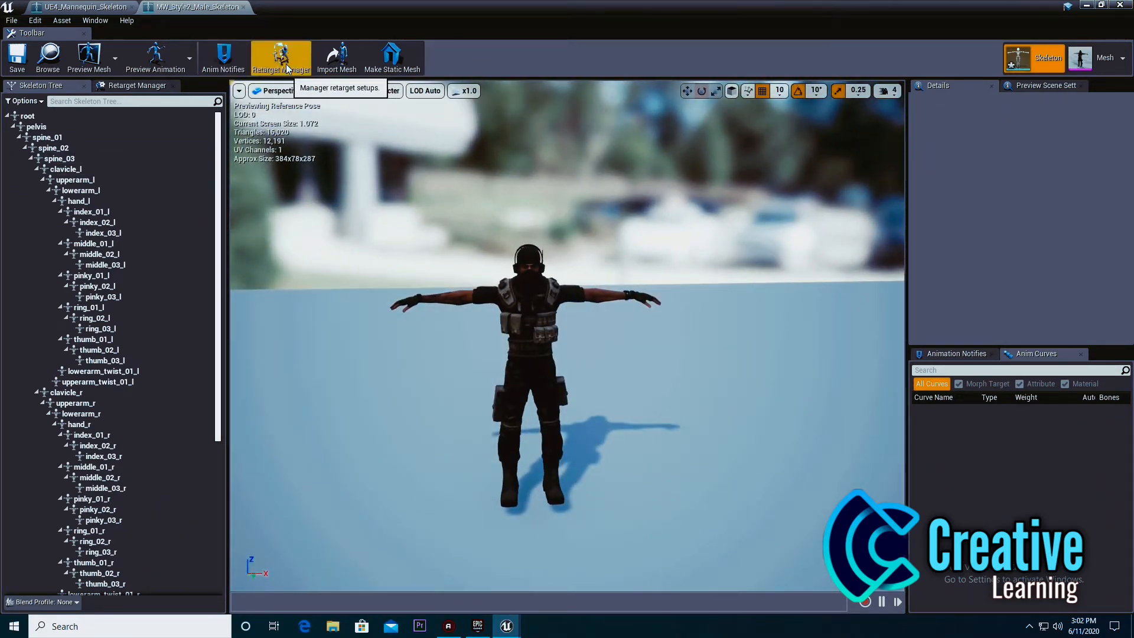
# Show the Retarget Manager for the military skeleton and open its rig selection
pyautogui.click(282, 58)
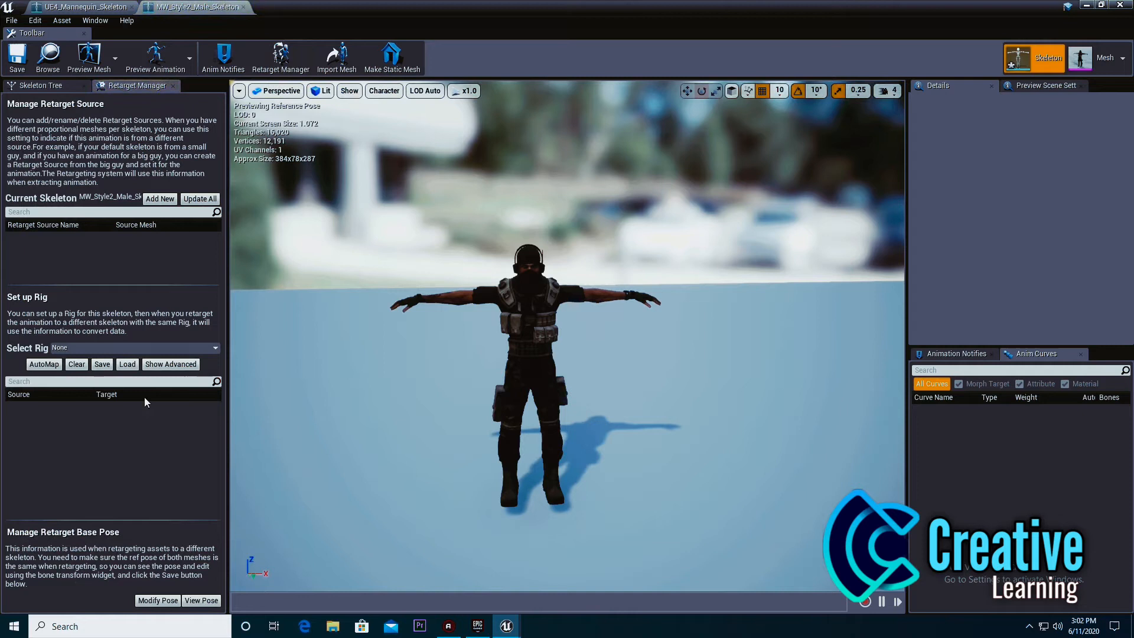
pyautogui.click(133, 347)
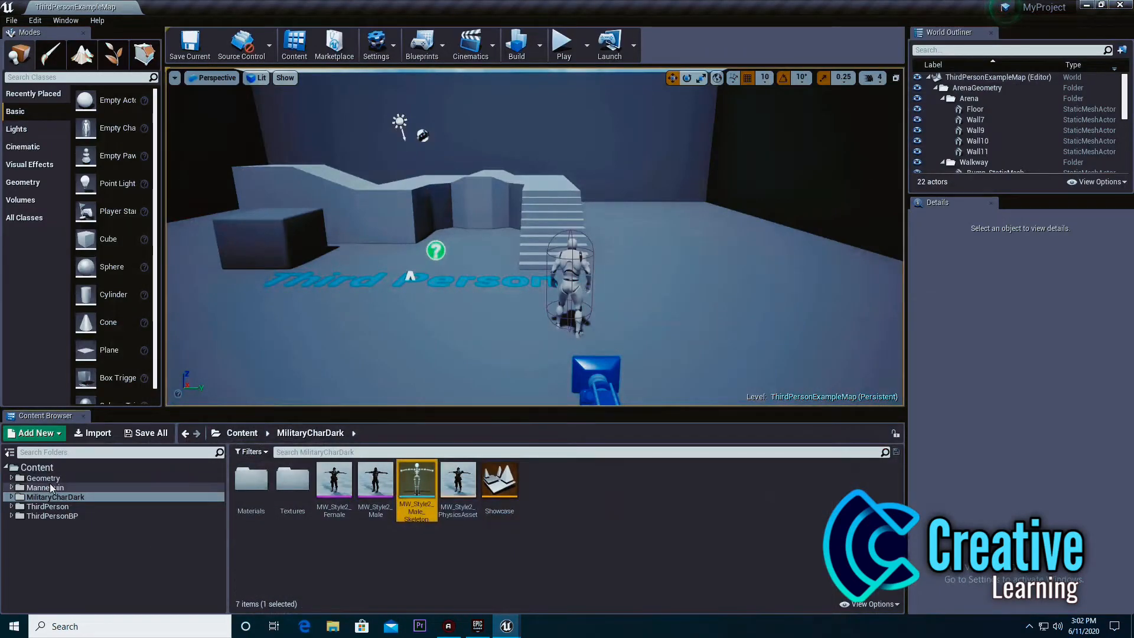
# Start Retarget Anim Blueprints on ThirdPerson_AnimBP with MW_Style2_Male_Skeleton as the target
pyautogui.click(50, 498)
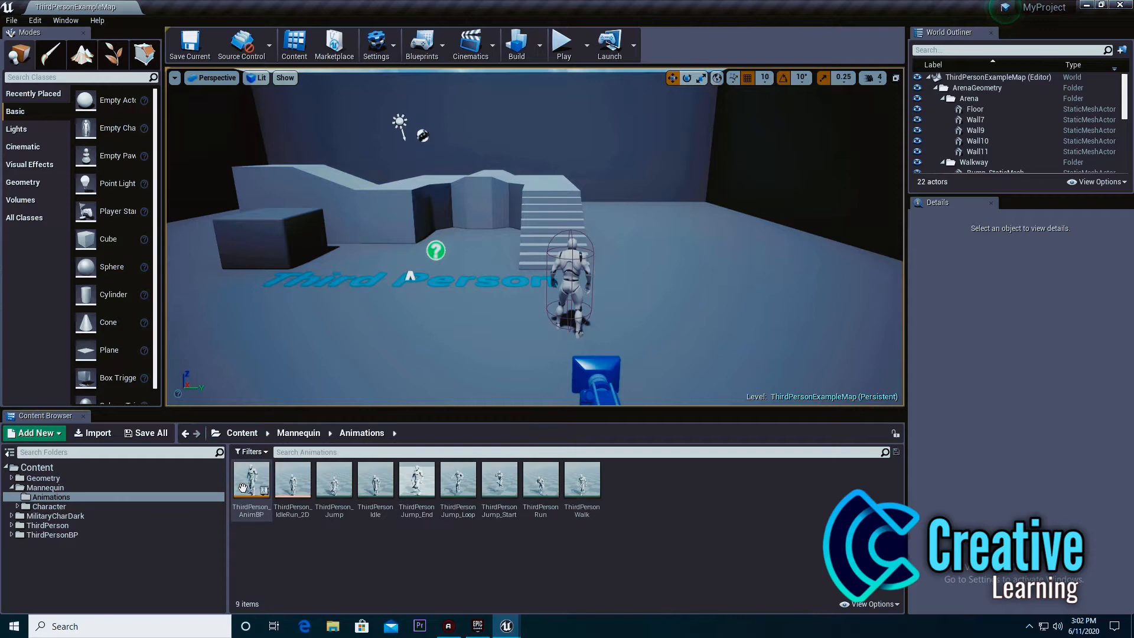
pyautogui.click(251, 478)
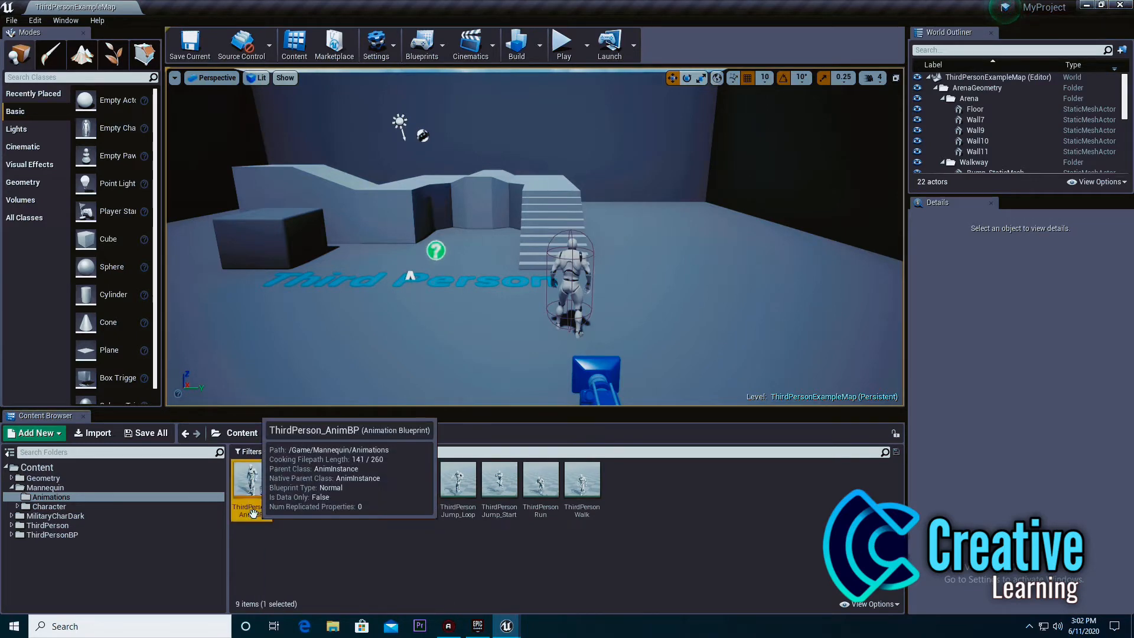
pyautogui.rightClick(248, 481)
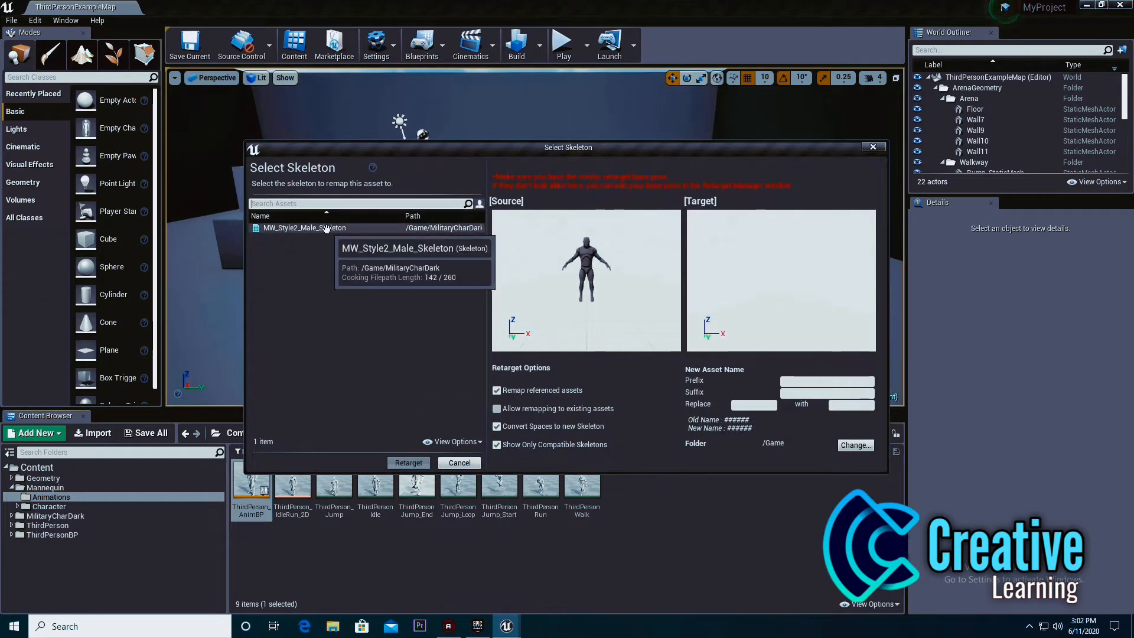
pyautogui.click(304, 227)
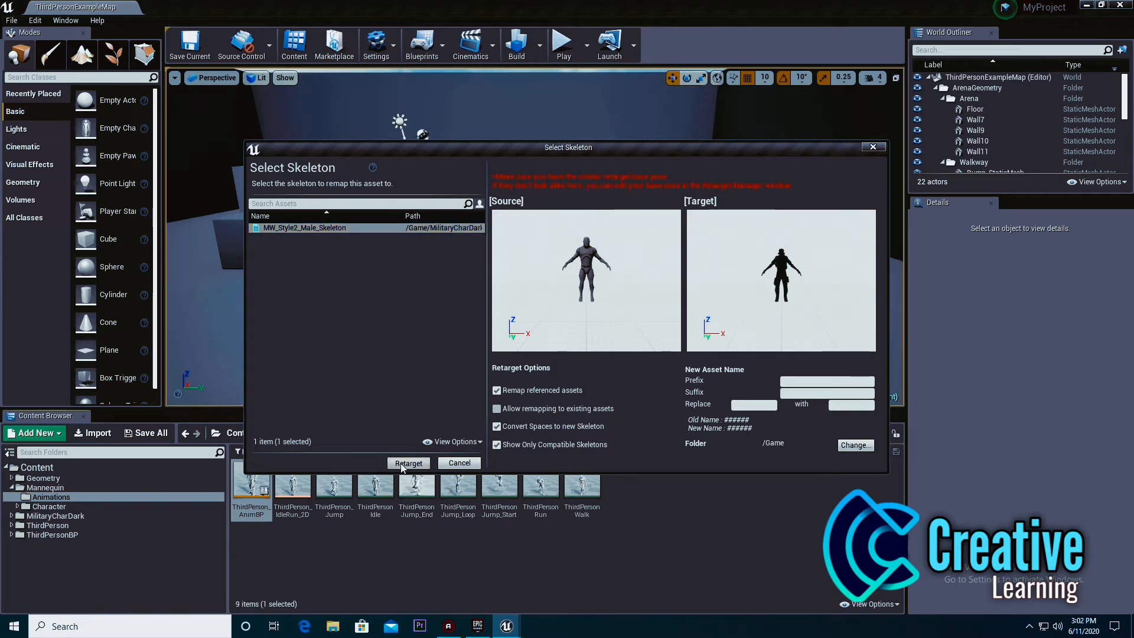
# Confirm Retarget so the AnimBP and animations are copied for the military skeleton
pyautogui.click(408, 464)
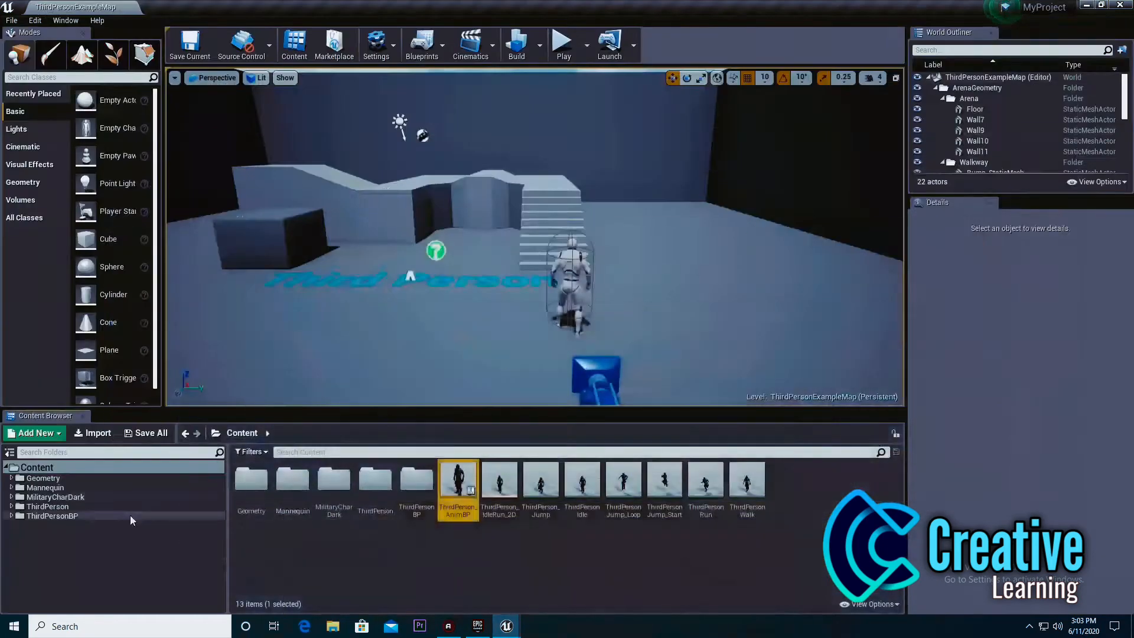
# Duplicate ThirdPersonCharacter in ThirdPersonBP/Blueprints and open the copy ThirdPersonCharacter1
pyautogui.click(51, 516)
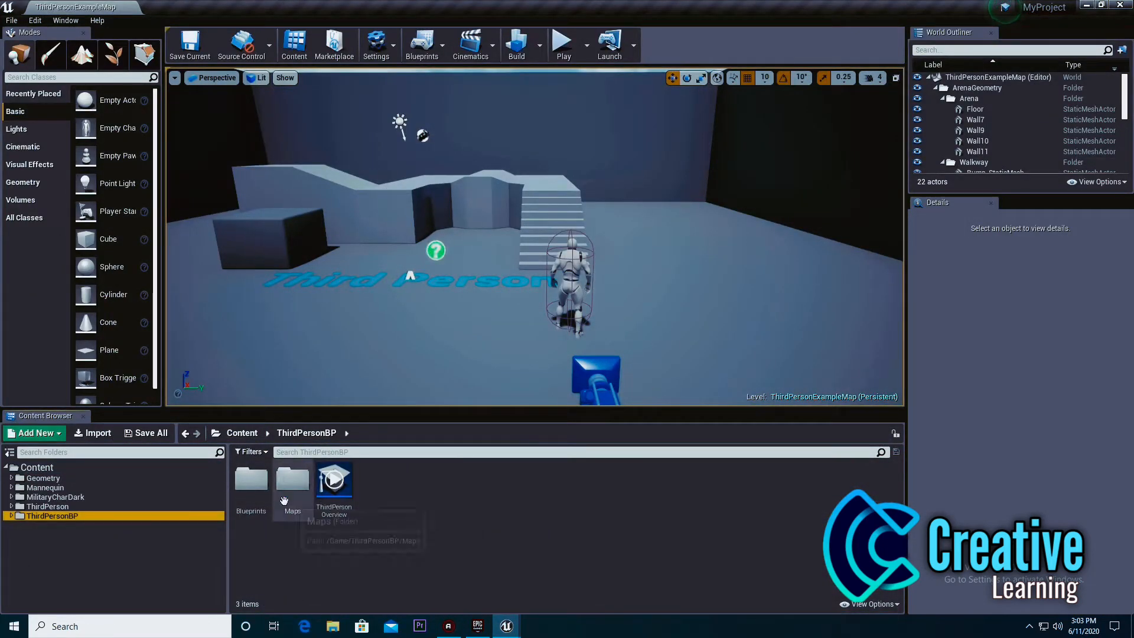
pyautogui.click(251, 481)
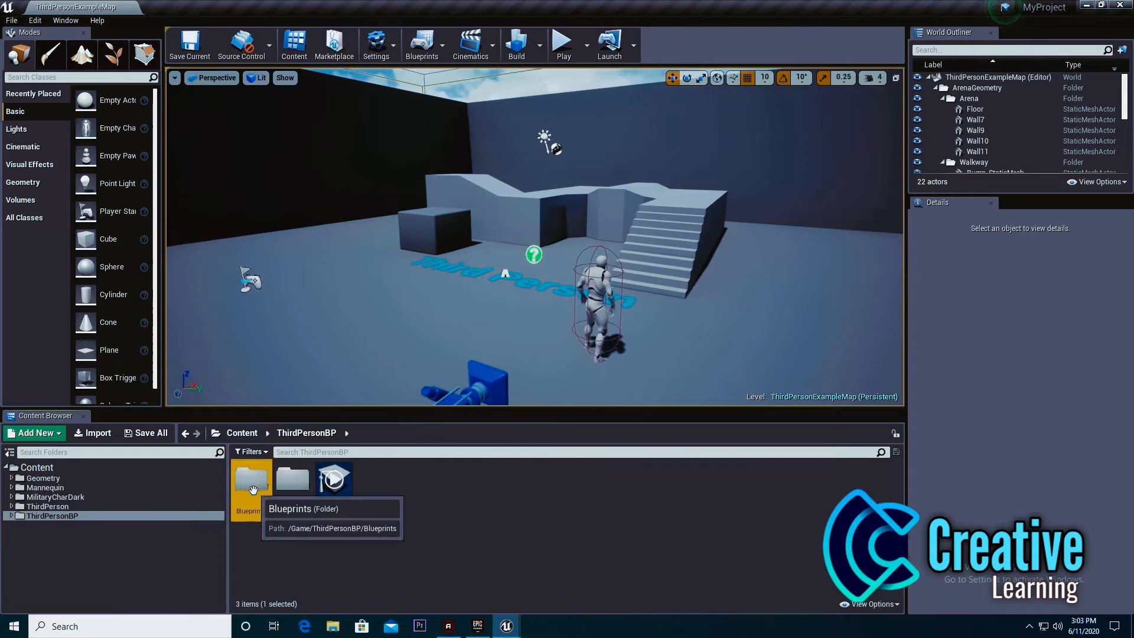
pyautogui.rightClick(251, 477)
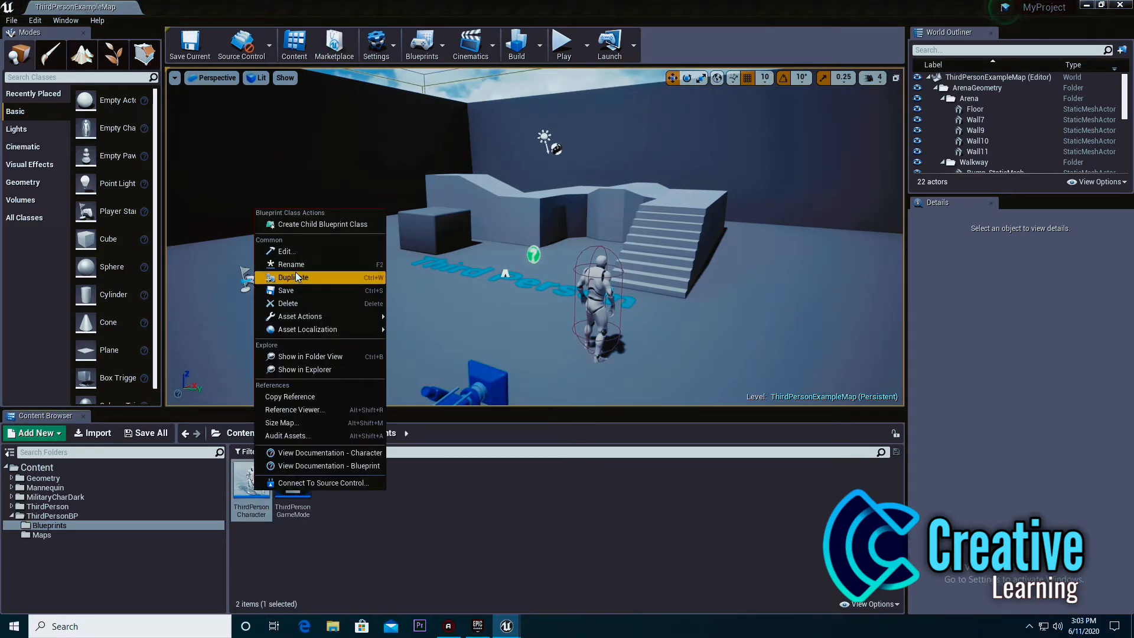
pyautogui.click(292, 276)
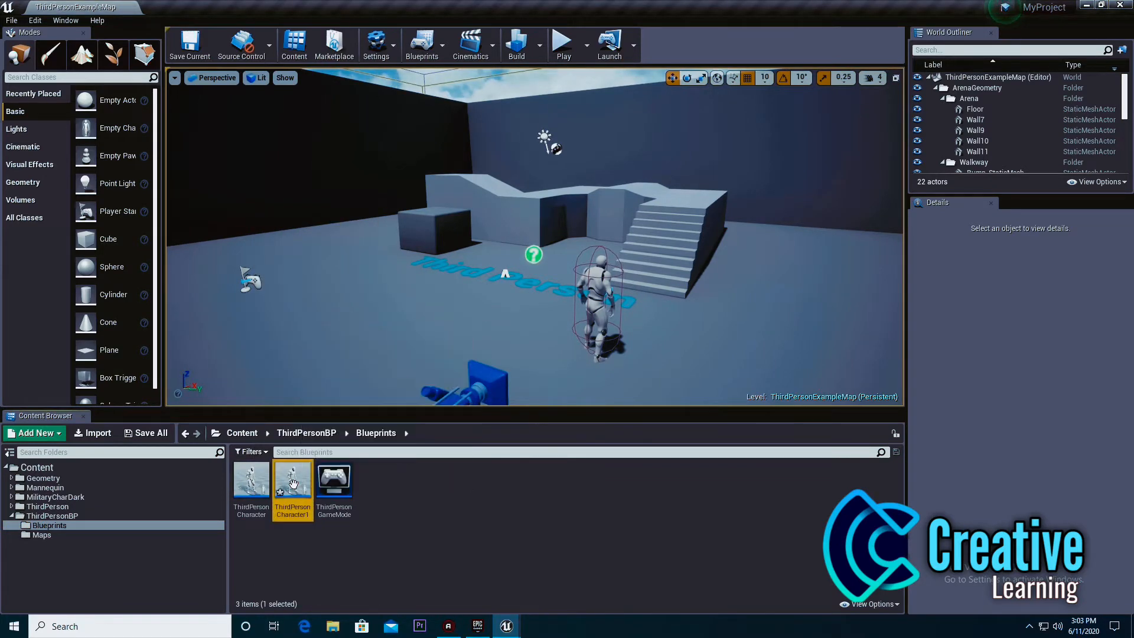
pyautogui.doubleClick(293, 481)
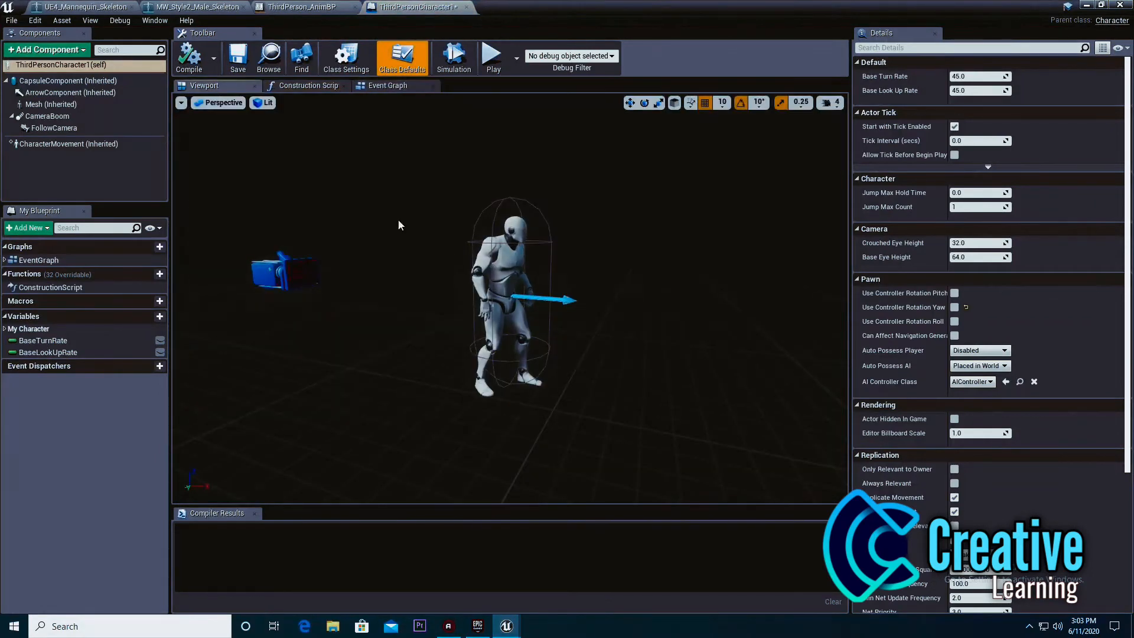
# Set ThirdPersonCharacter1's mesh to MW_Style2_Male with the retargeted ThirdPerson_AnimBP, then open the Level Blueprint
pyautogui.click(33, 104)
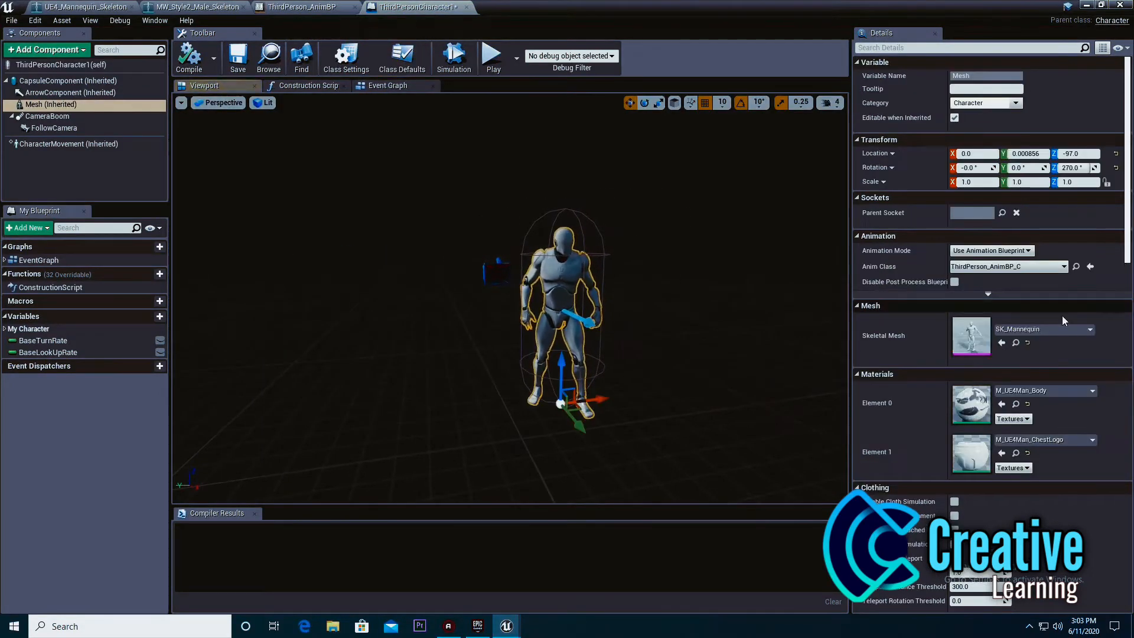
pyautogui.click(1090, 329)
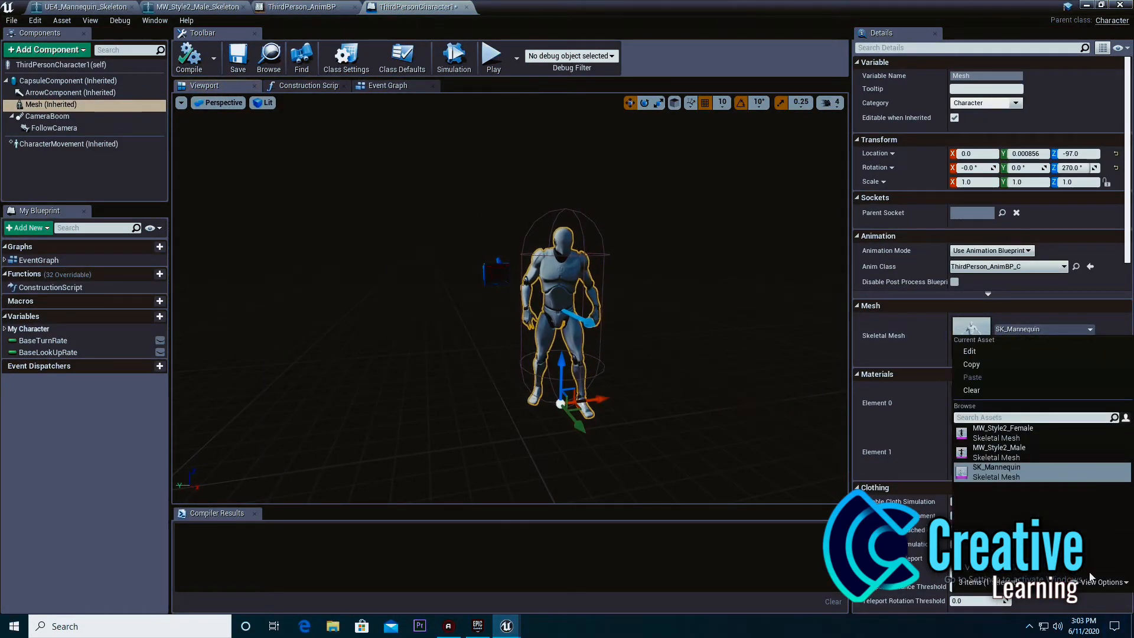
pyautogui.click(1105, 581)
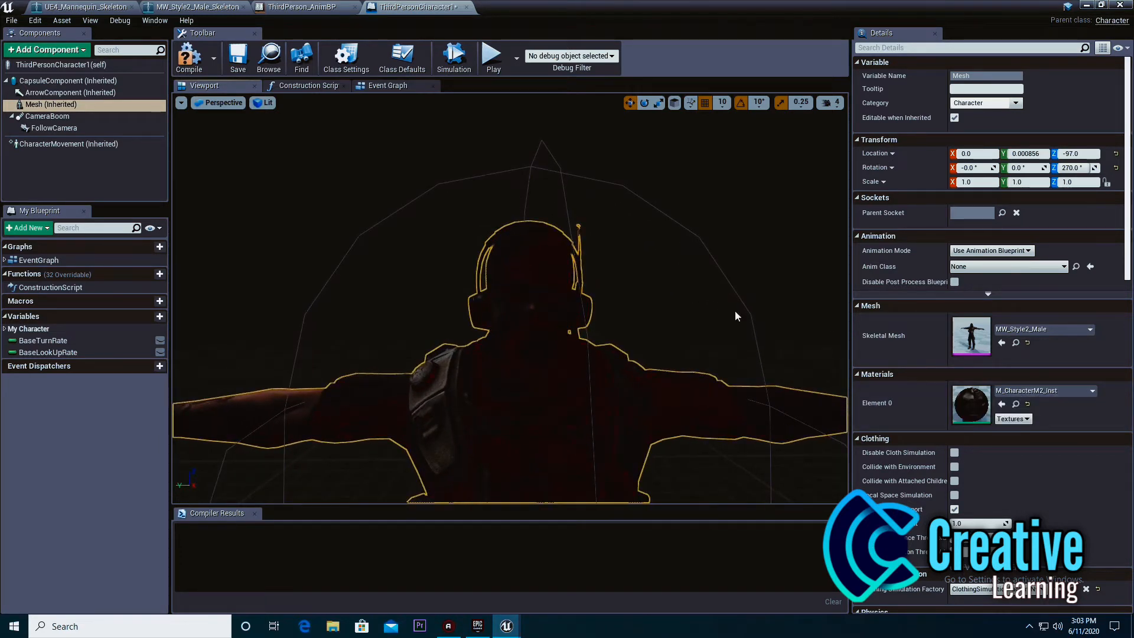
pyautogui.click(1091, 329)
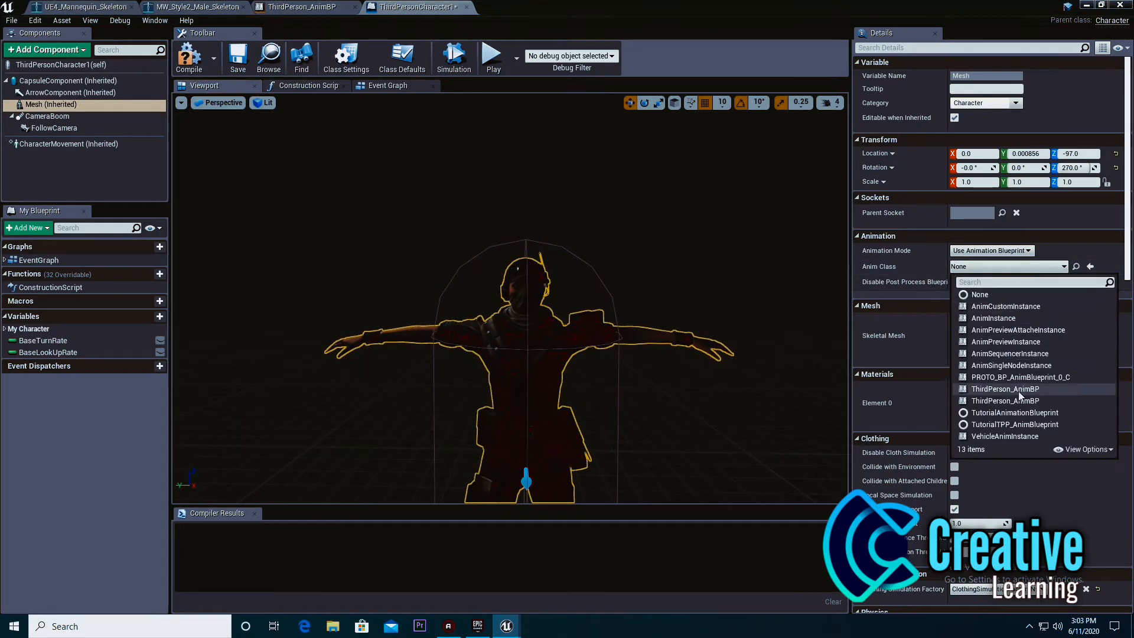
pyautogui.moveTo(1004, 401)
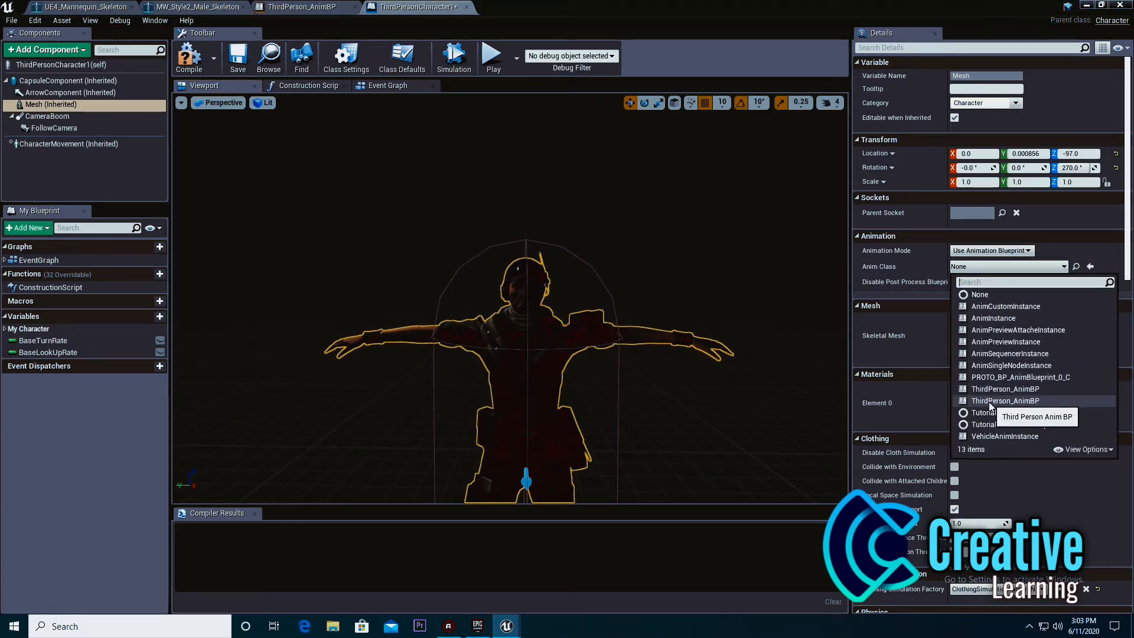
pyautogui.click(1006, 389)
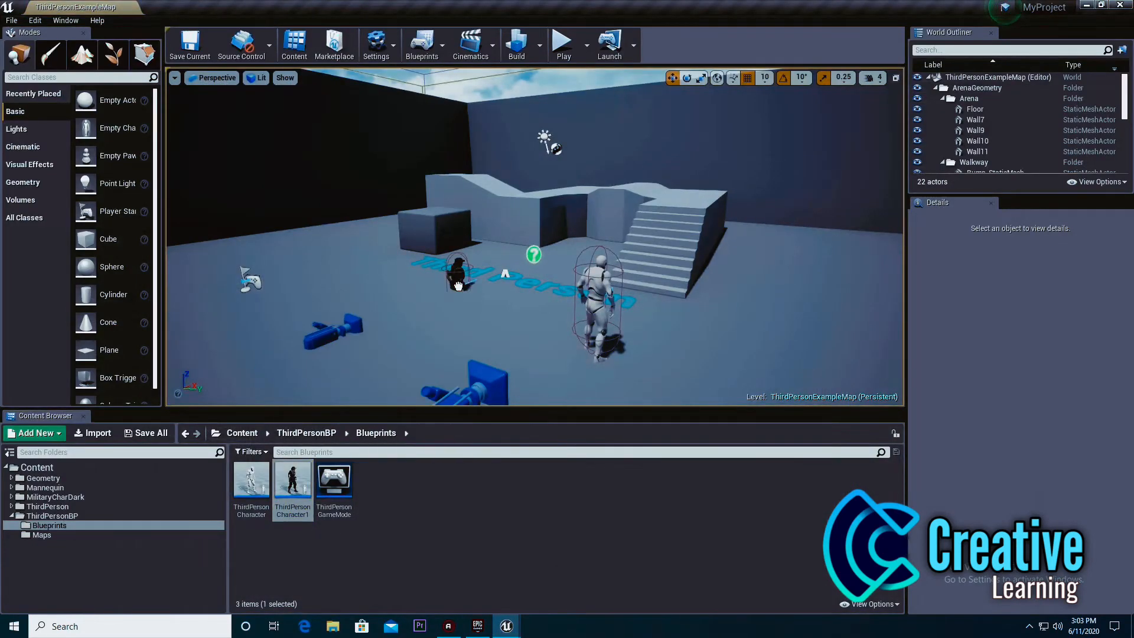
pyautogui.click(457, 279)
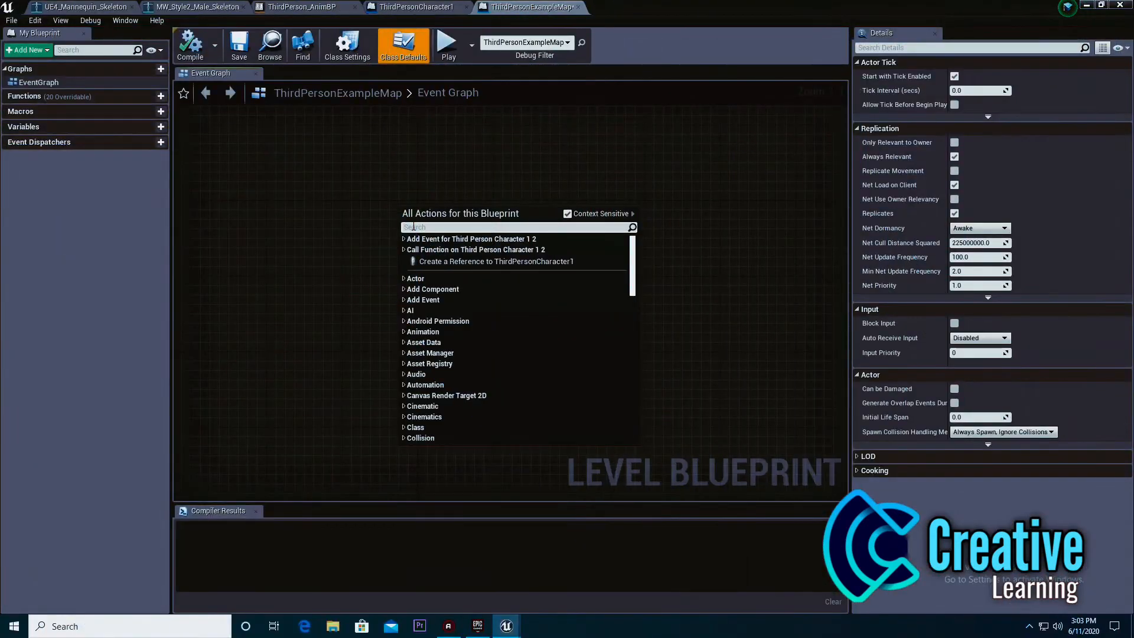
# From BeginPlay add Get All Actors Of Class with ThirdPersonCharacter1 as the actor class
pyautogui.write('event')
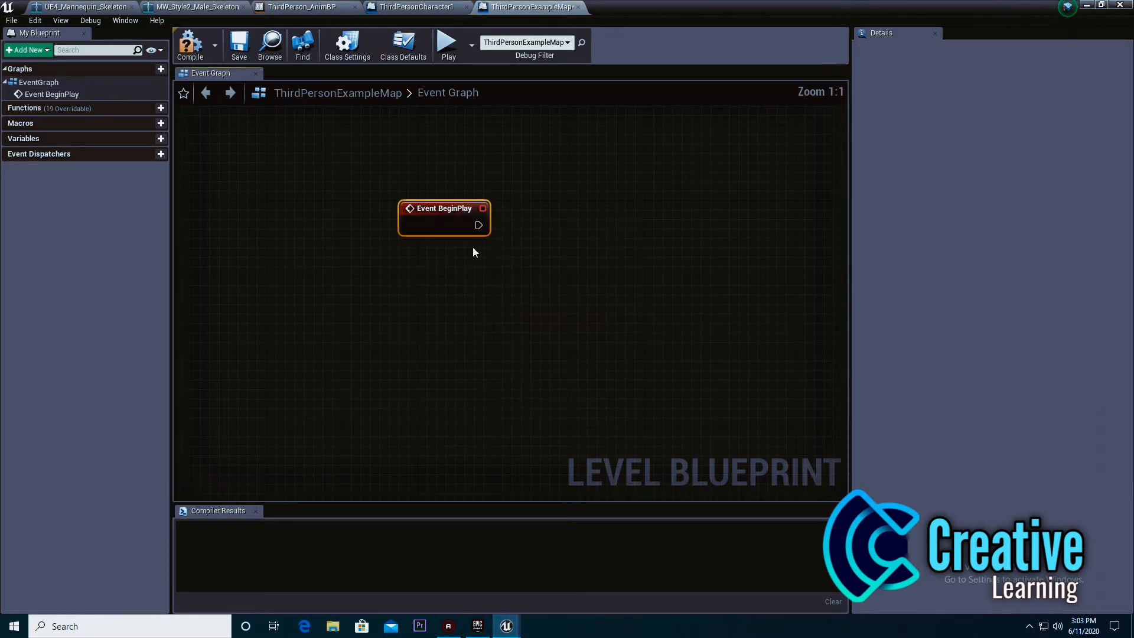
pyautogui.moveTo(478, 225); pyautogui.dragTo(521, 232)
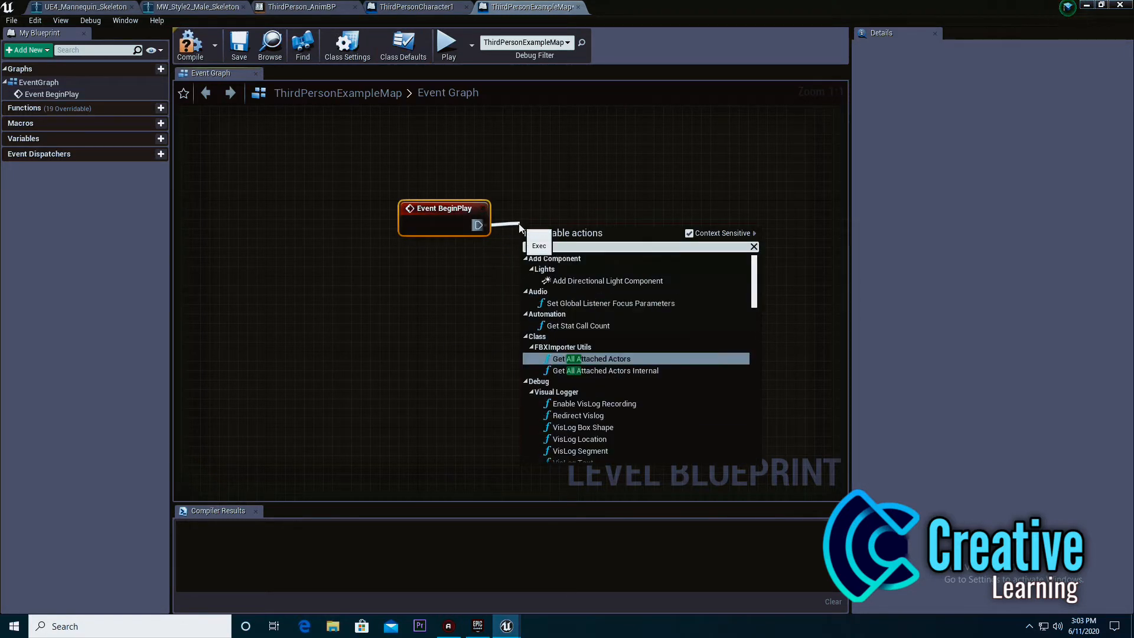
pyautogui.write('all ac')
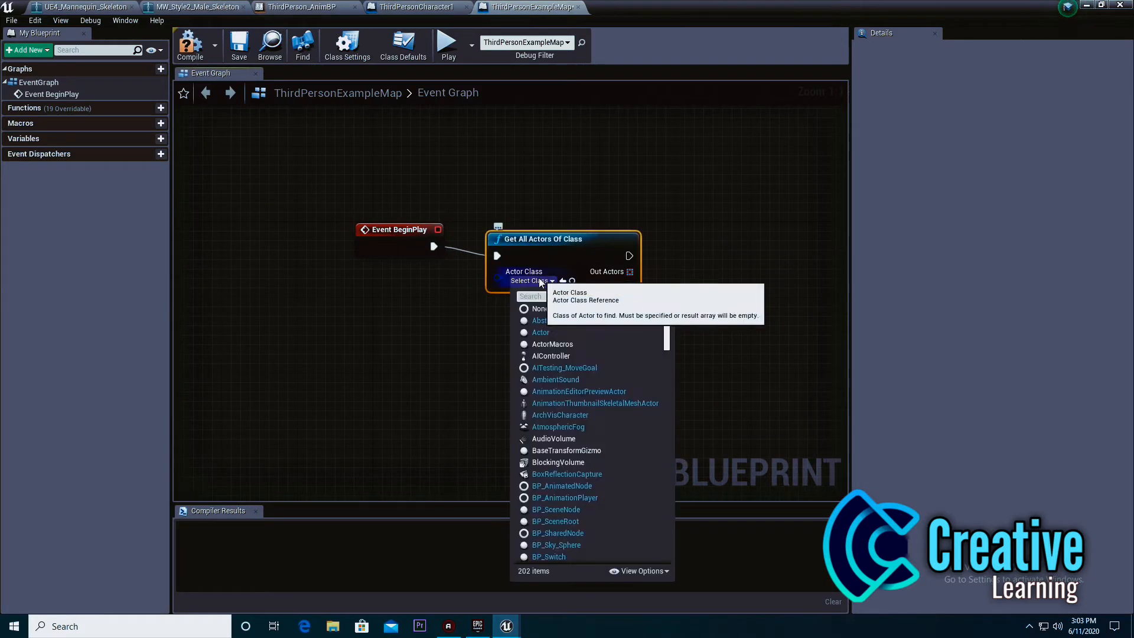
pyautogui.write('new')
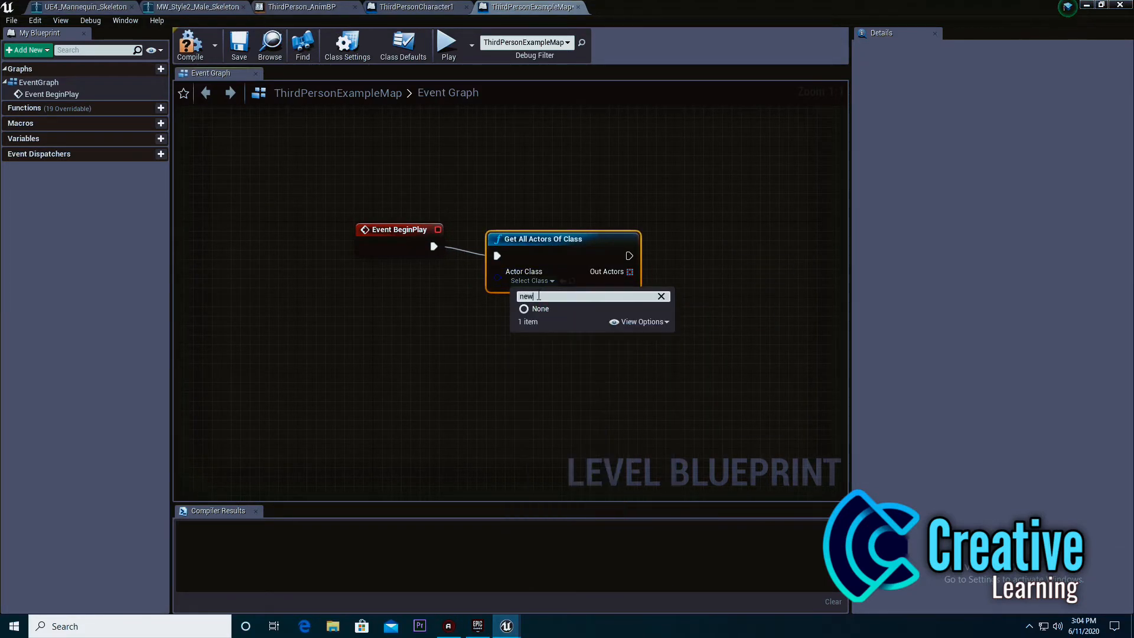
pyautogui.click(659, 295)
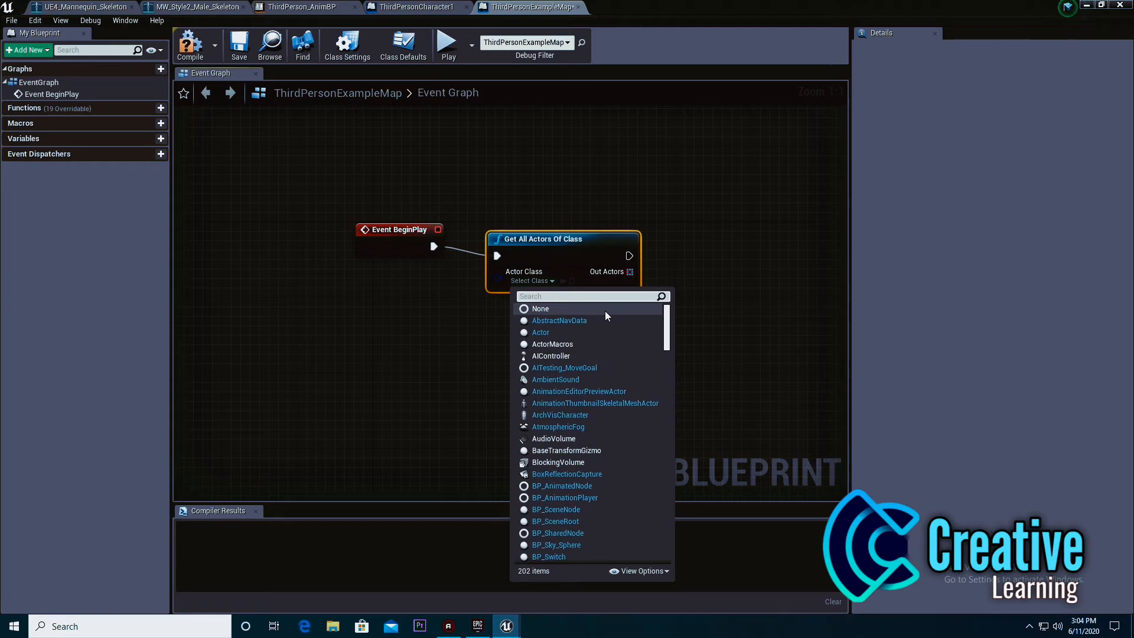
pyautogui.write('thui')
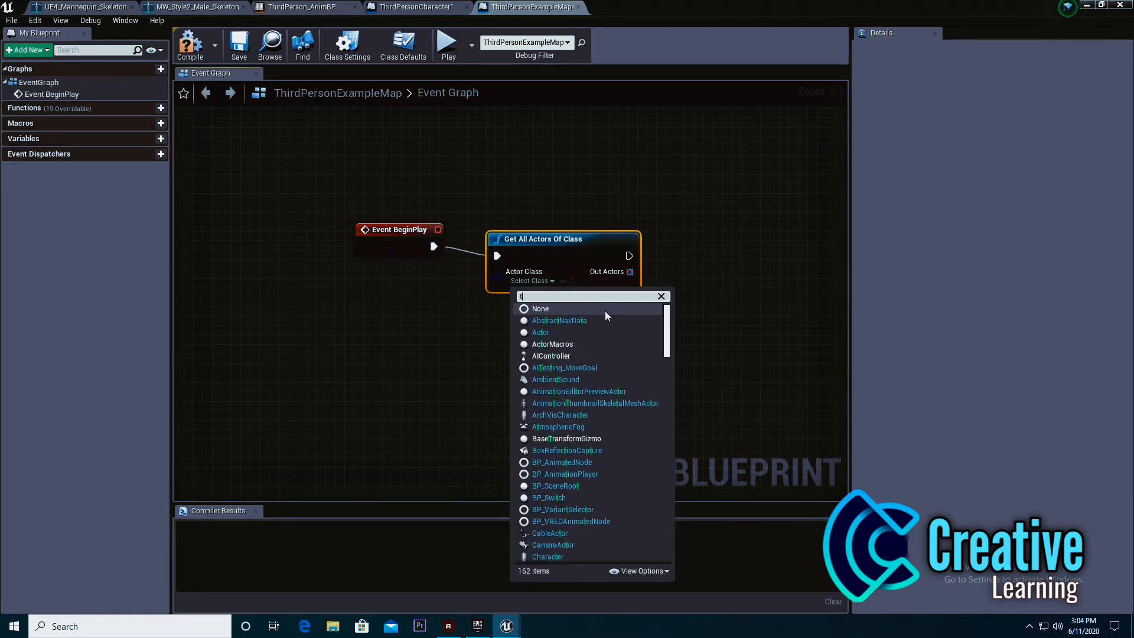
pyautogui.write('h')
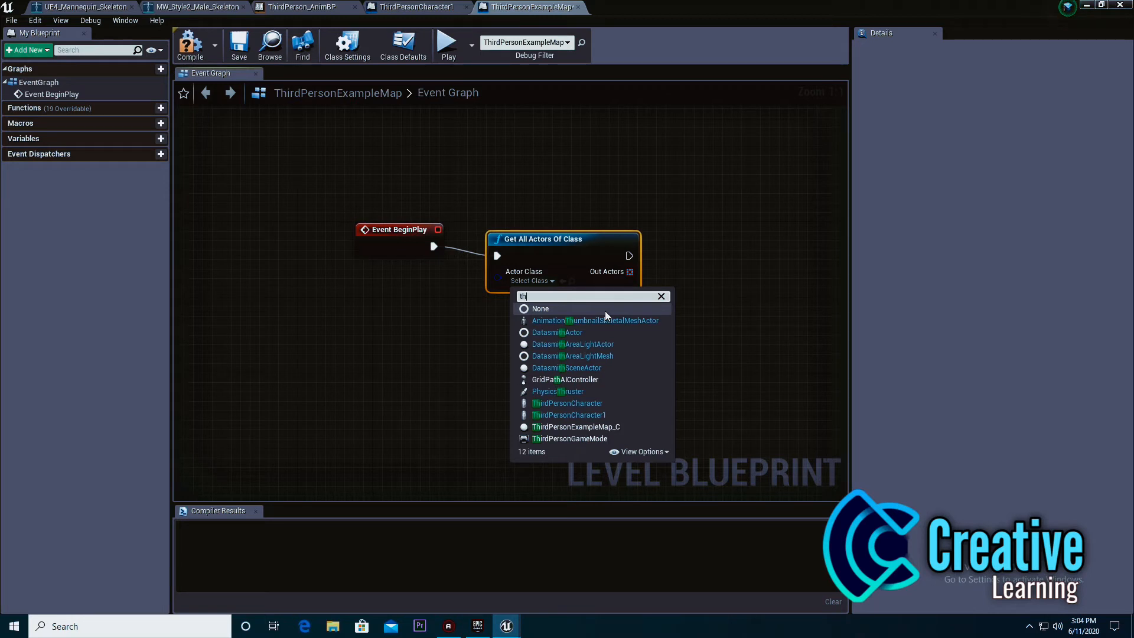
pyautogui.click(567, 403)
pyautogui.write('get')
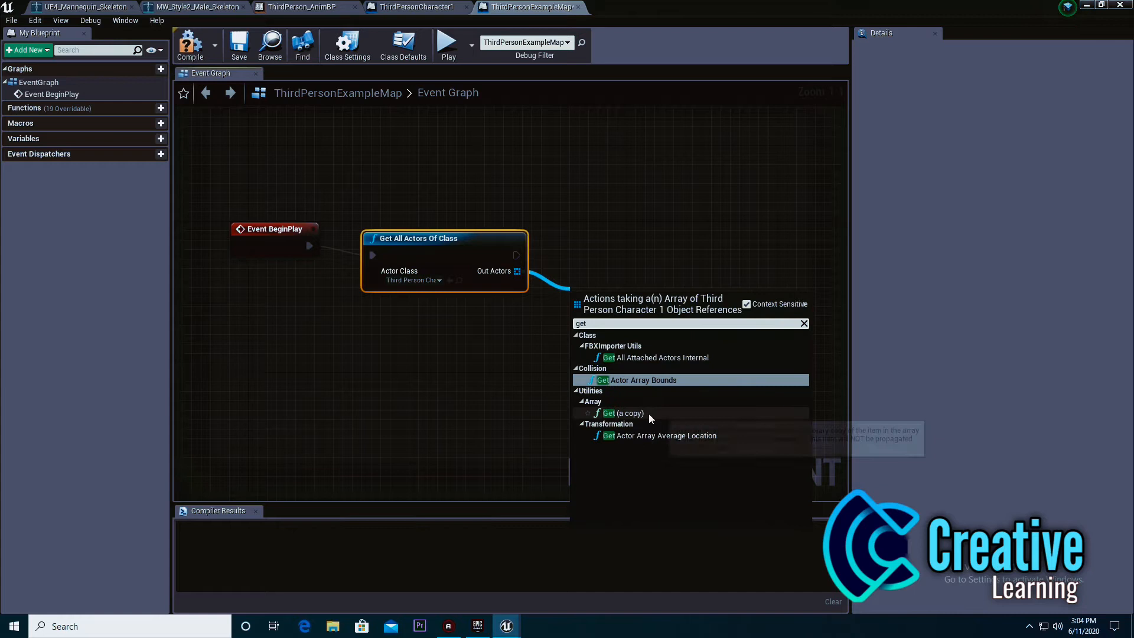
# Take the first array item, possess it with Get Player Controller, and compile
pyautogui.click(627, 414)
pyautogui.write('poss')
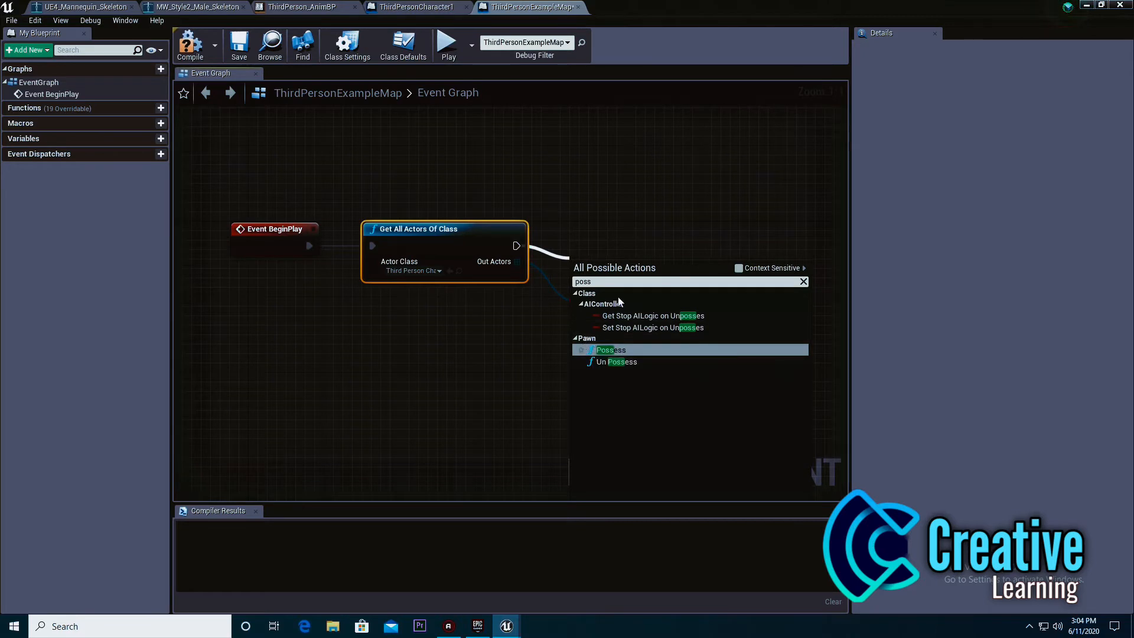
pyautogui.click(611, 350)
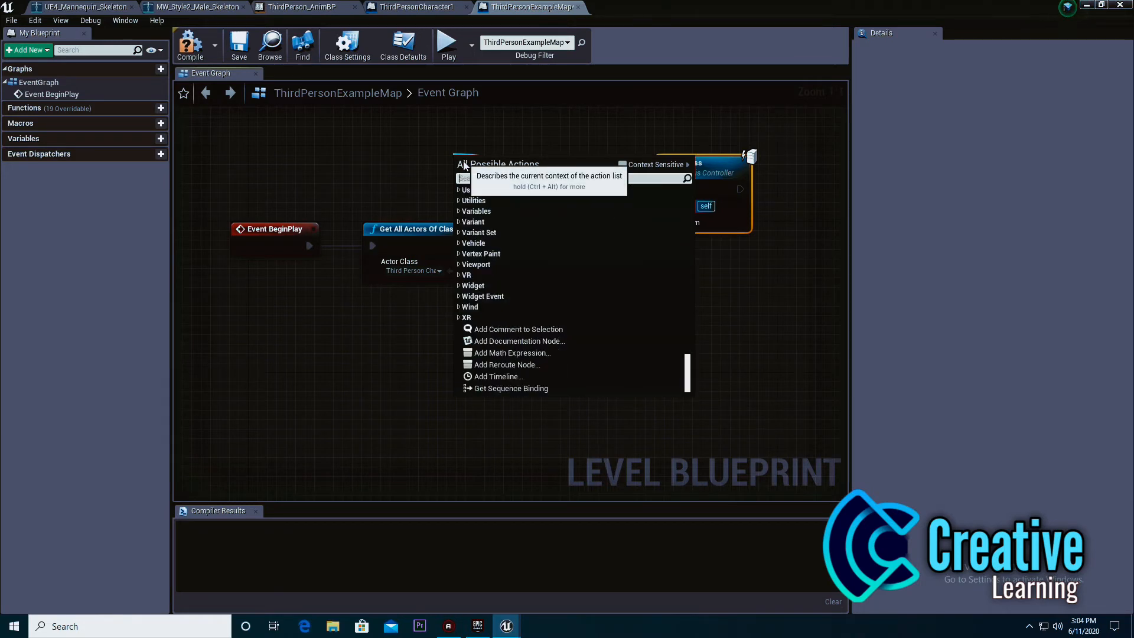
pyautogui.write('get p')
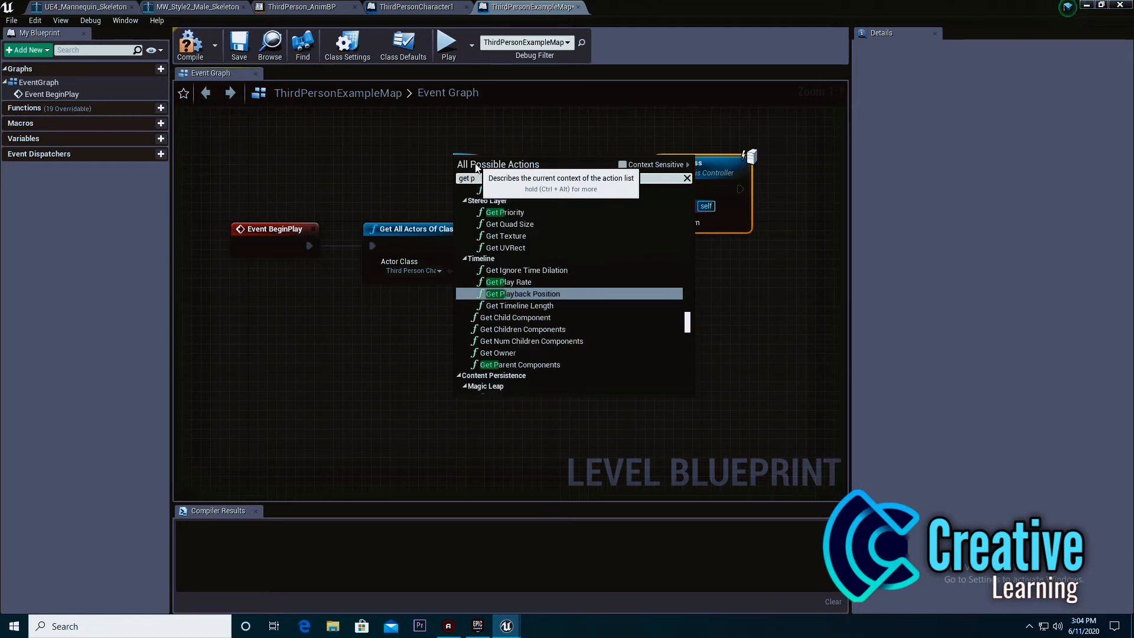
pyautogui.moveTo(621, 166)
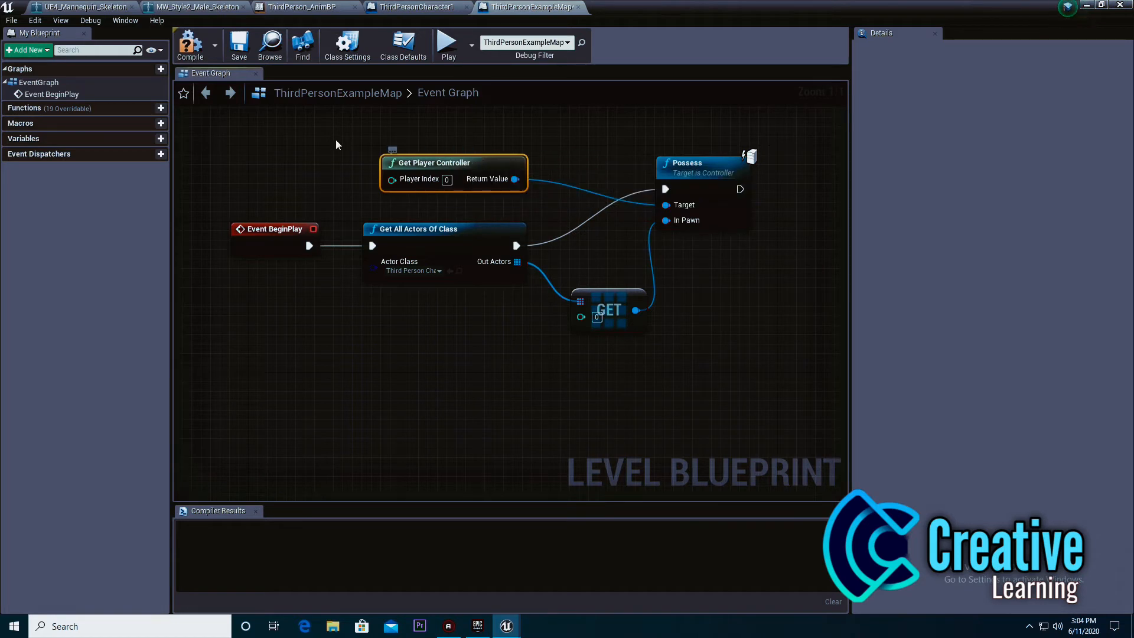
pyautogui.click(191, 45)
pyautogui.write('c')
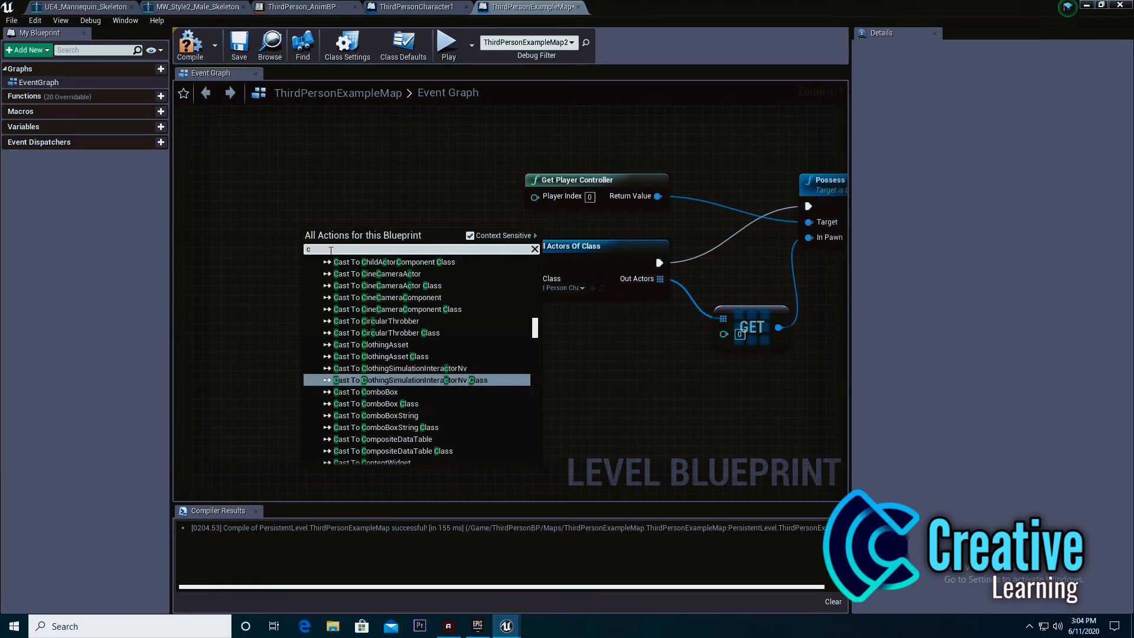
# Add a C keyboard event feeding a FlipFlop node
pyautogui.write('keybo')
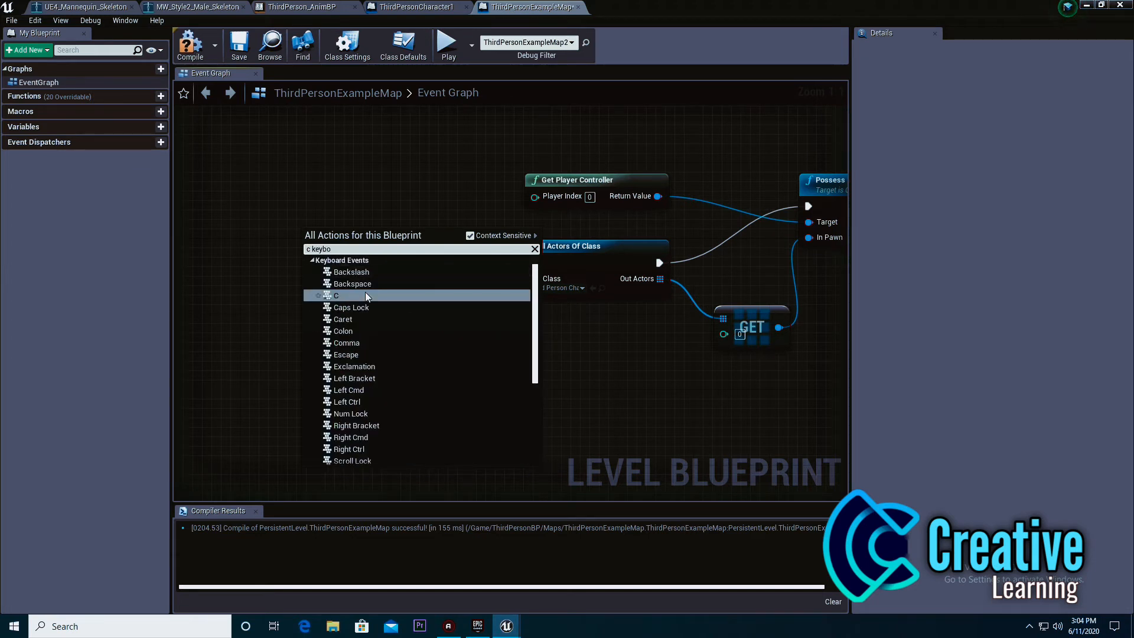
pyautogui.click(336, 295)
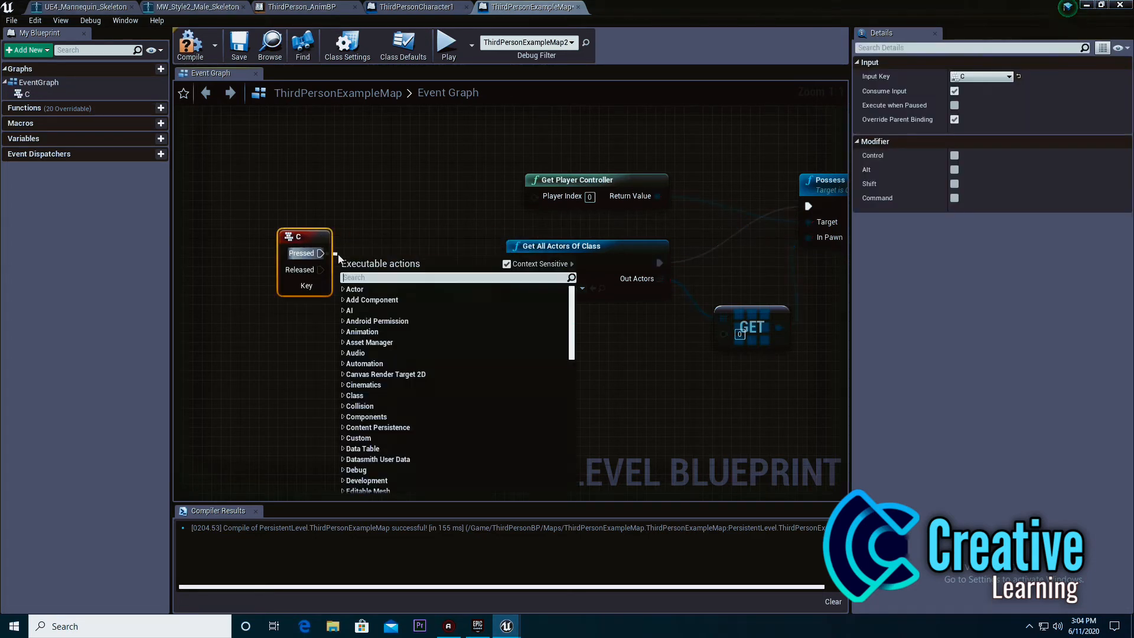
pyautogui.write('flip')
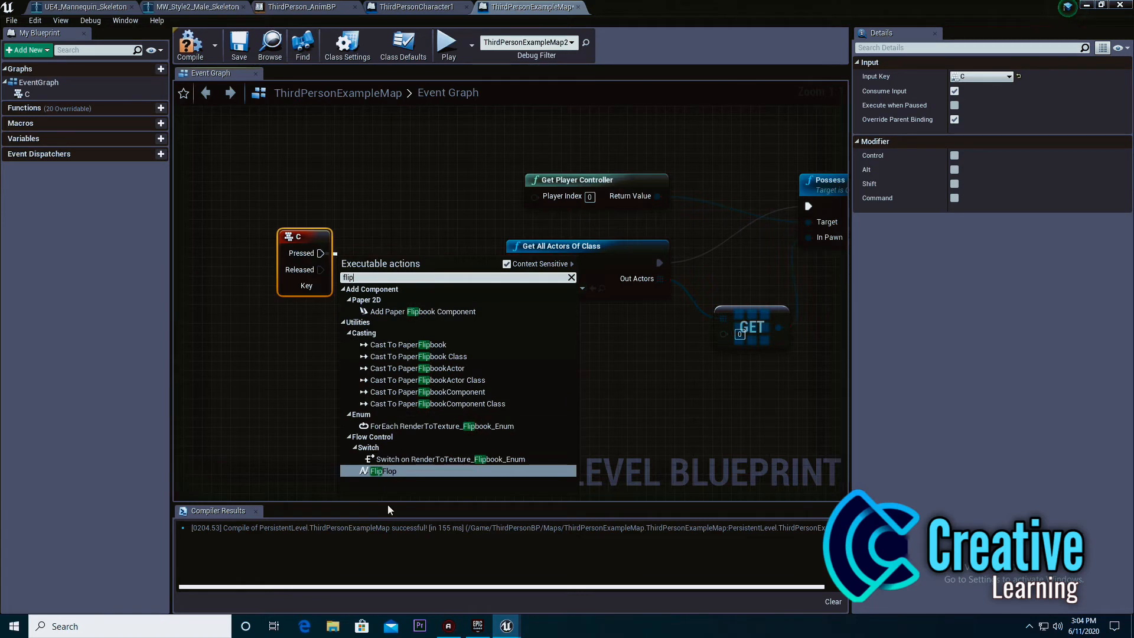
pyautogui.click(382, 471)
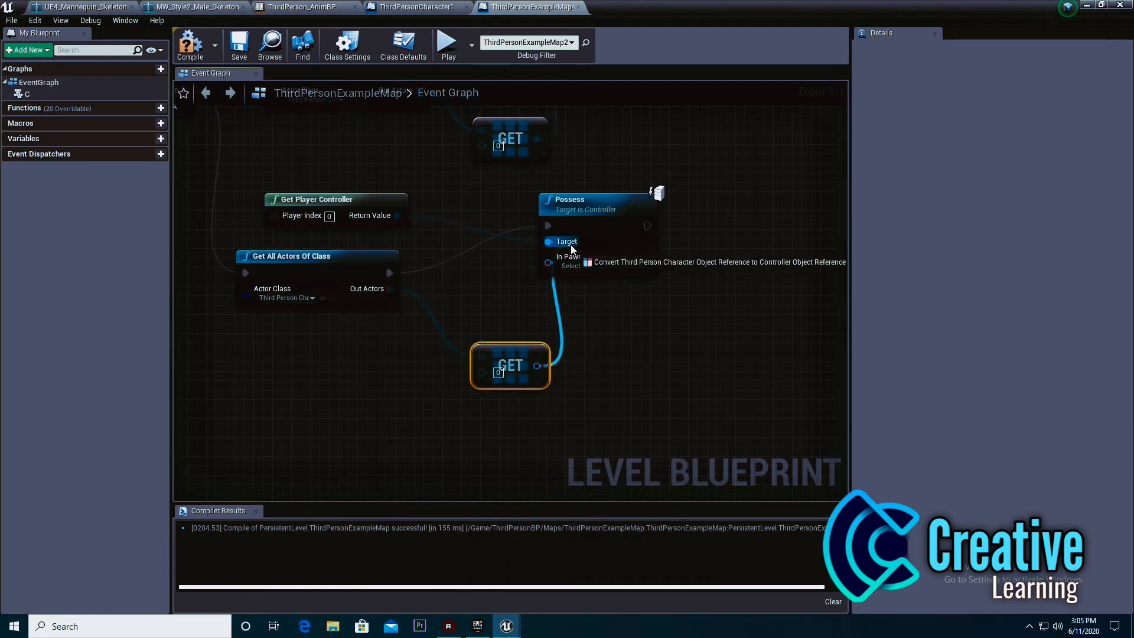
# Wire the FlipFlop into the copied Possess logic and play the level to test switching
pyautogui.click(190, 44)
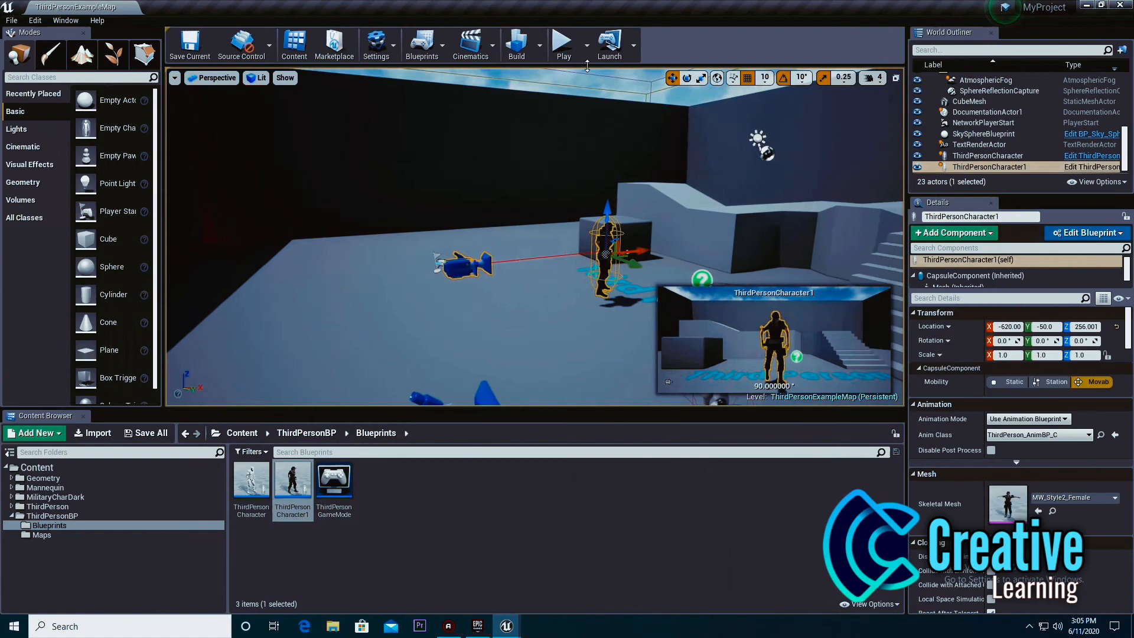
pyautogui.click(563, 44)
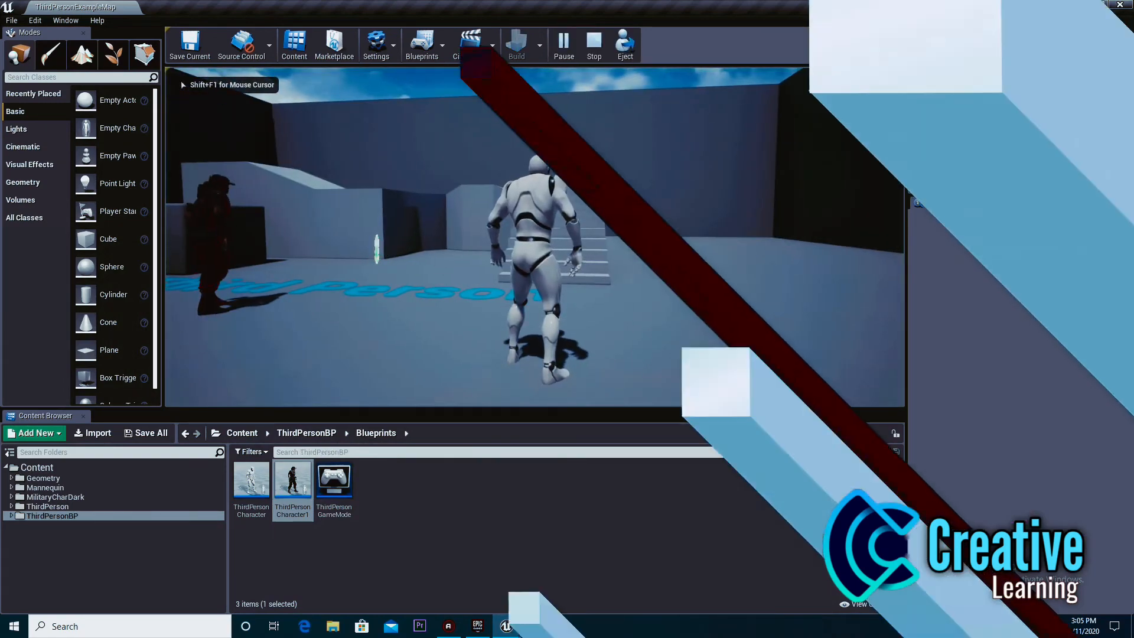